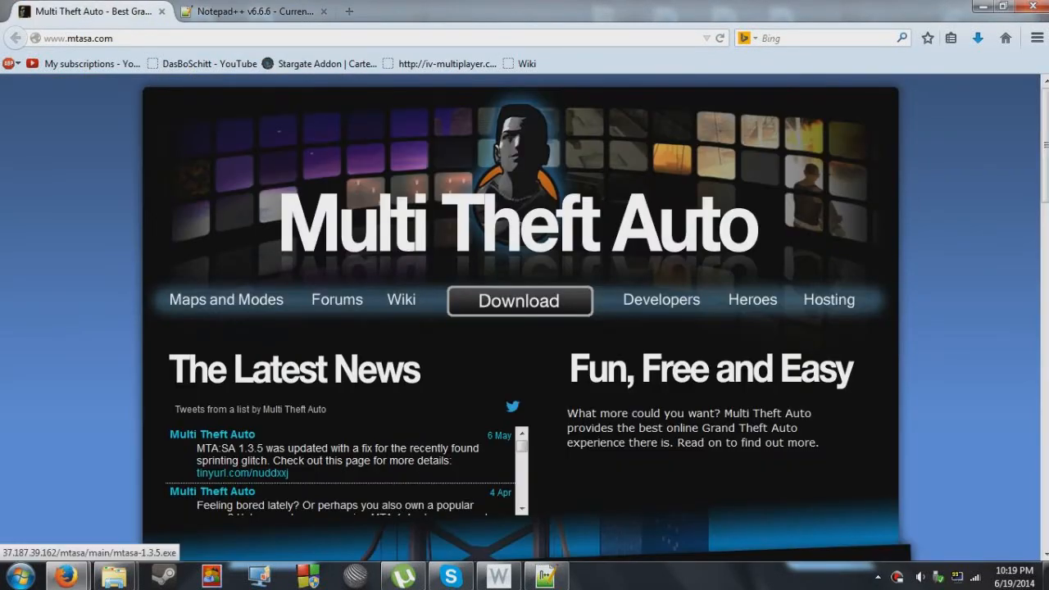
{"action": "mouse_move", "coordinate": [829, 300]}
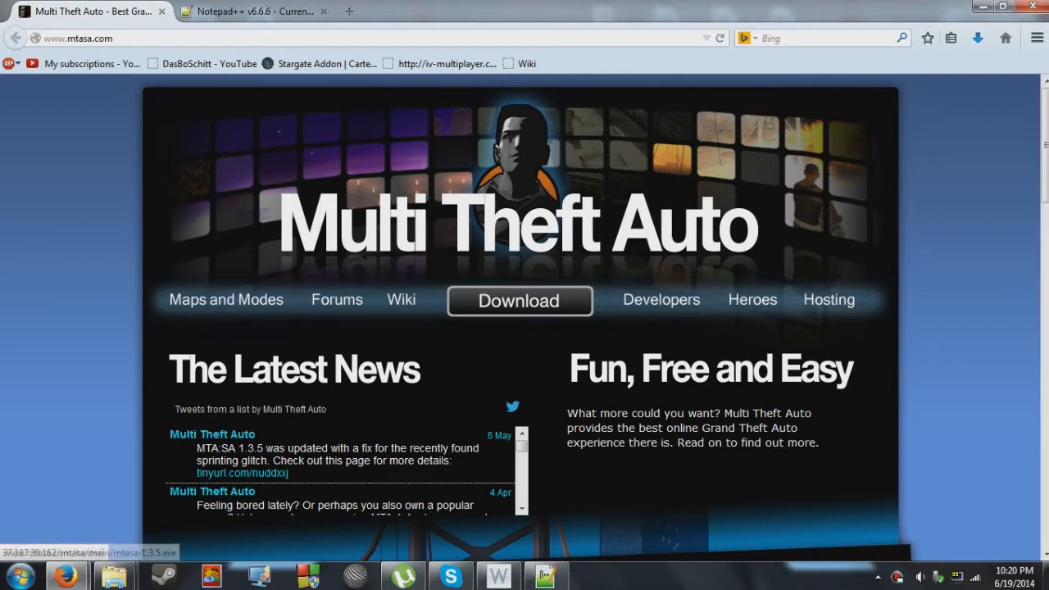
Switch Firefox to the Notepad++ 6.6.6 download page.
{"action": "left_click", "coordinate": [254, 13]}
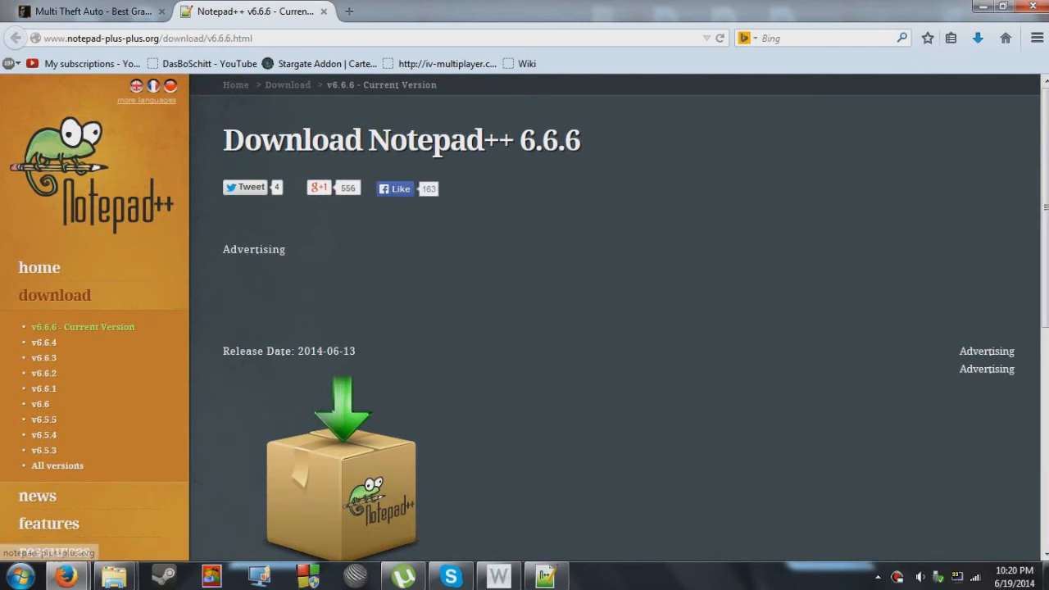
{"action": "mouse_move", "coordinate": [43, 373]}
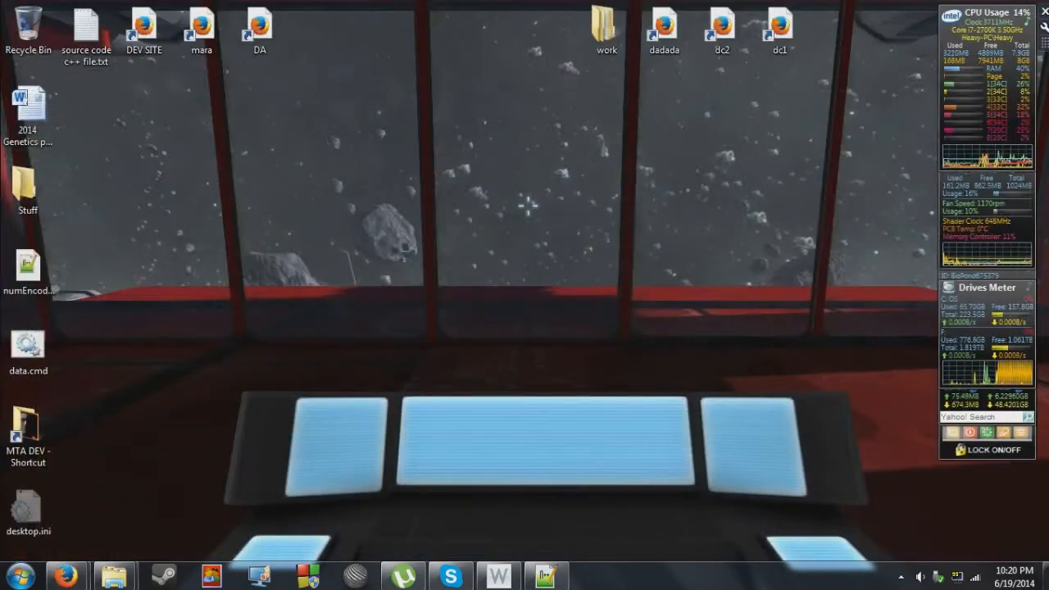
Open the MTA DEV folder and launch mtasa-1.3.5.exe.
{"action": "left_click", "coordinate": [28, 429]}
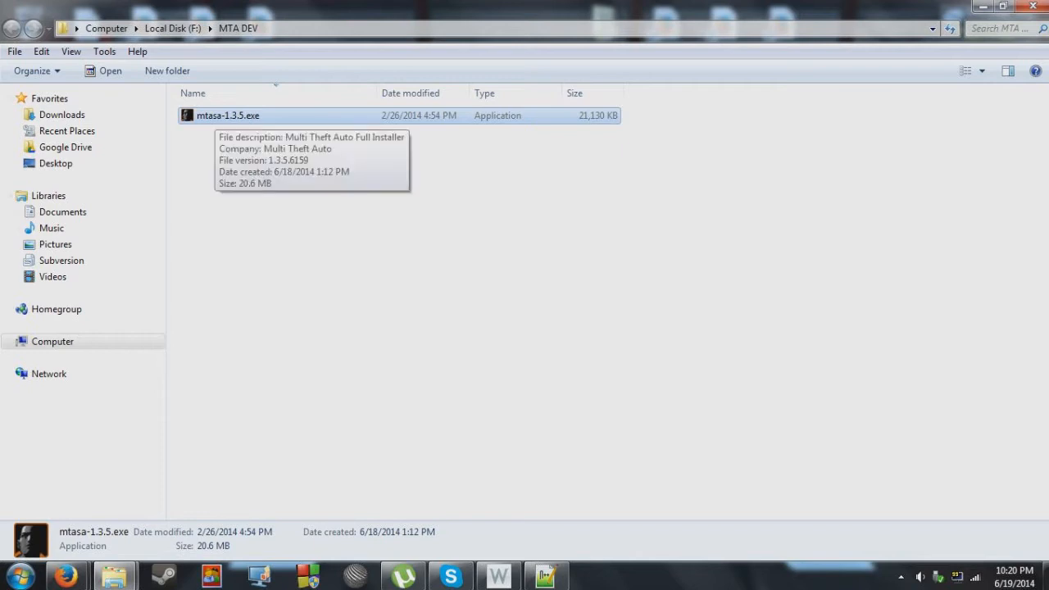
{"action": "double_click", "coordinate": [228, 115]}
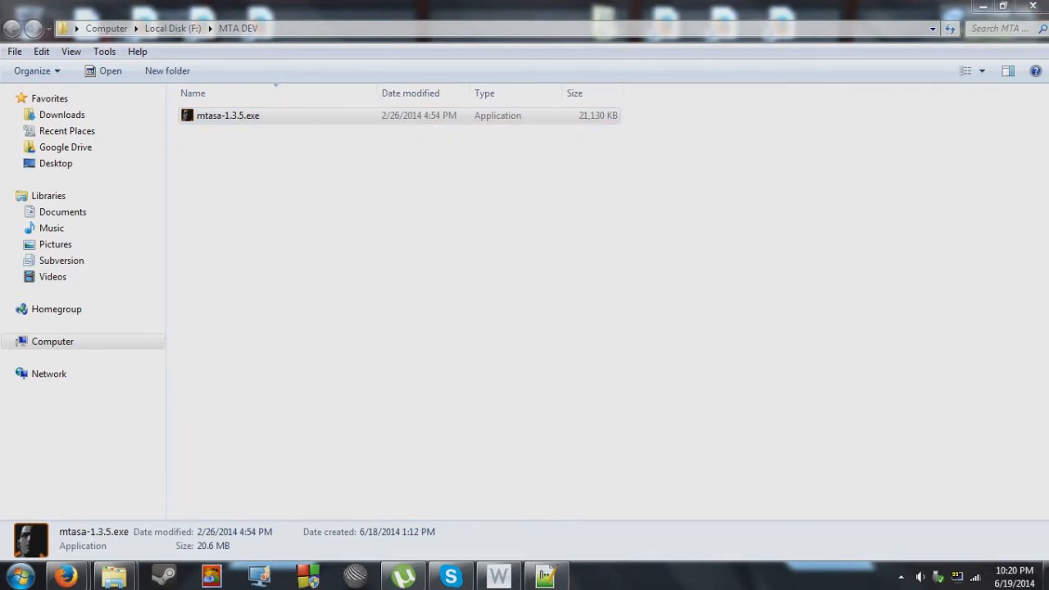
{"action": "double_click", "coordinate": [228, 115]}
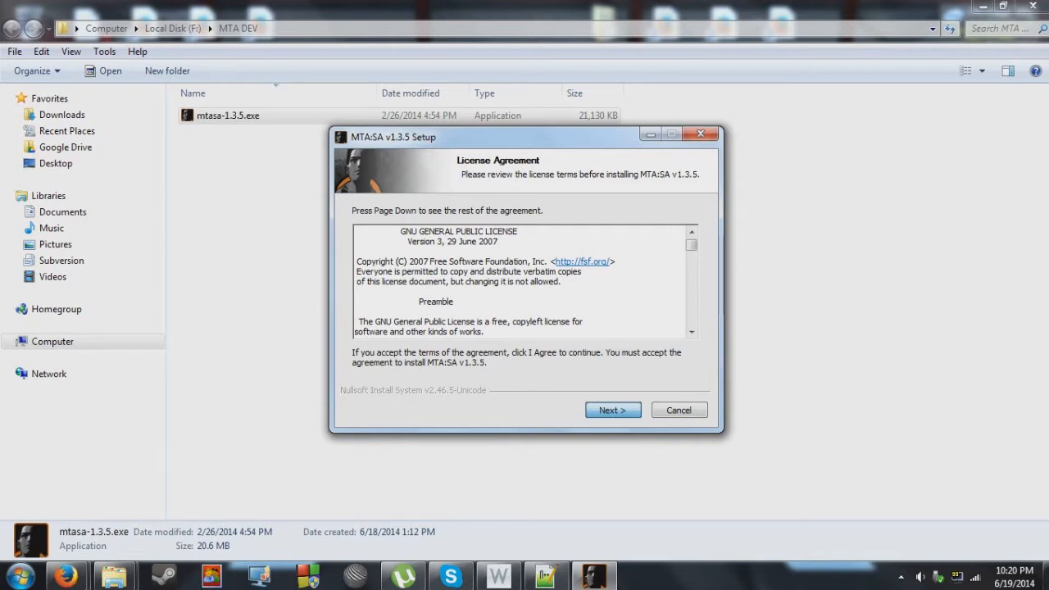
Accept the license and choose the Server only install type.
{"action": "left_click", "coordinate": [613, 410]}
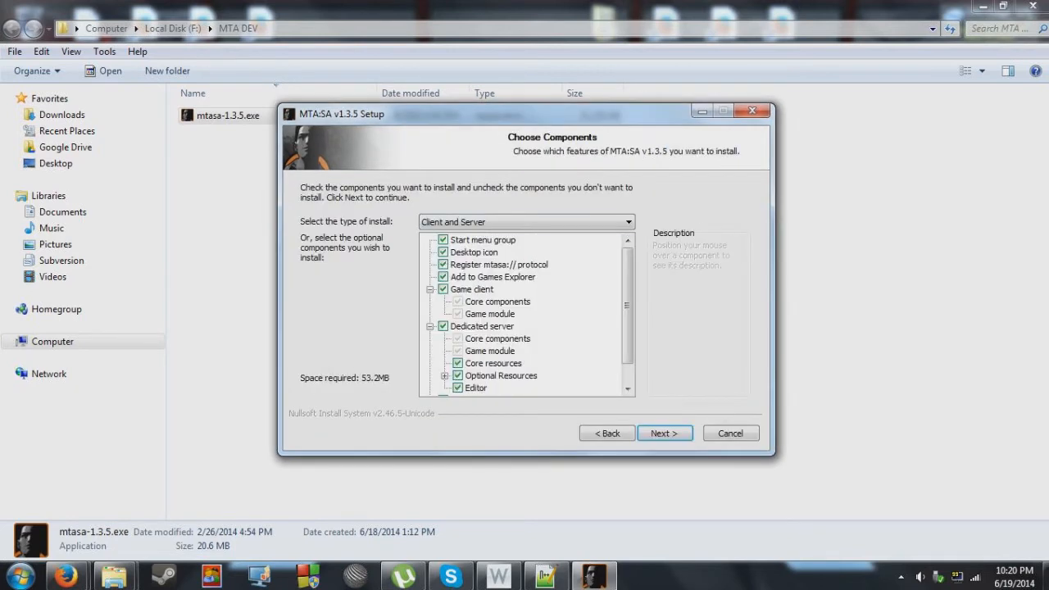
{"action": "mouse_move", "coordinate": [501, 375]}
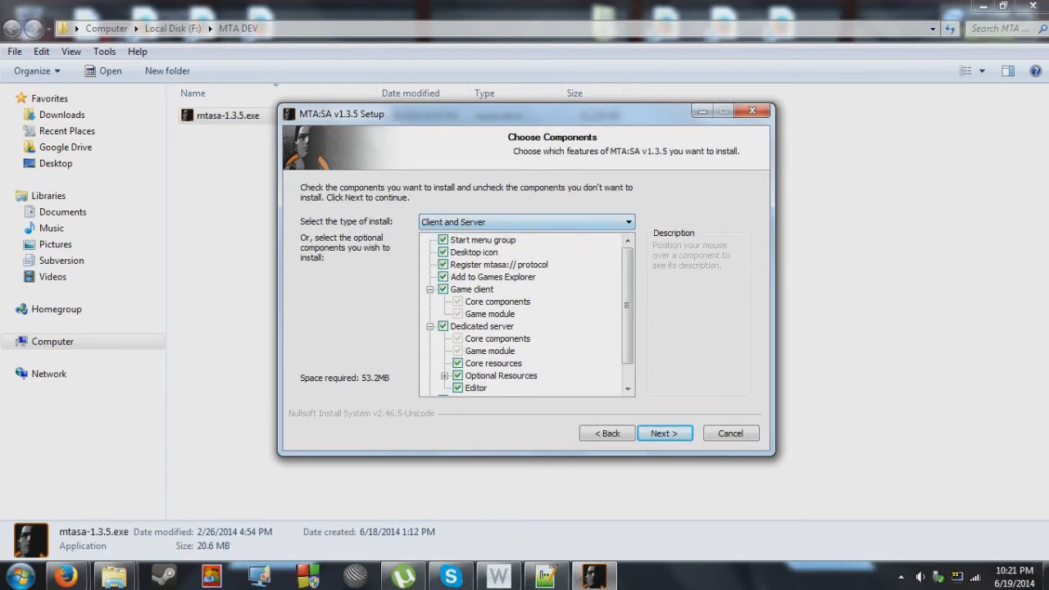
{"action": "left_click", "coordinate": [443, 240]}
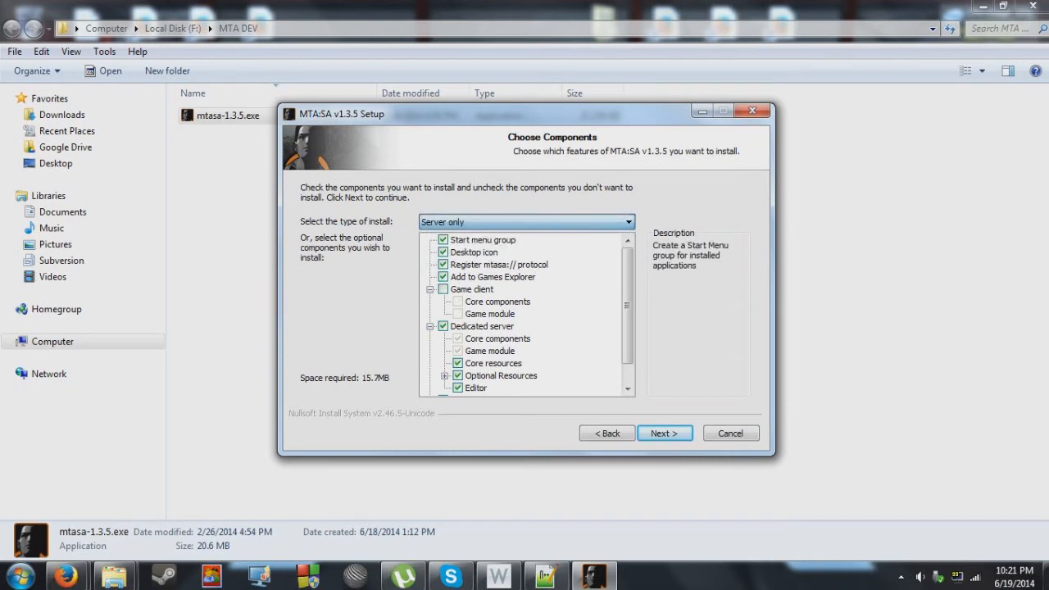
{"action": "left_click", "coordinate": [501, 264]}
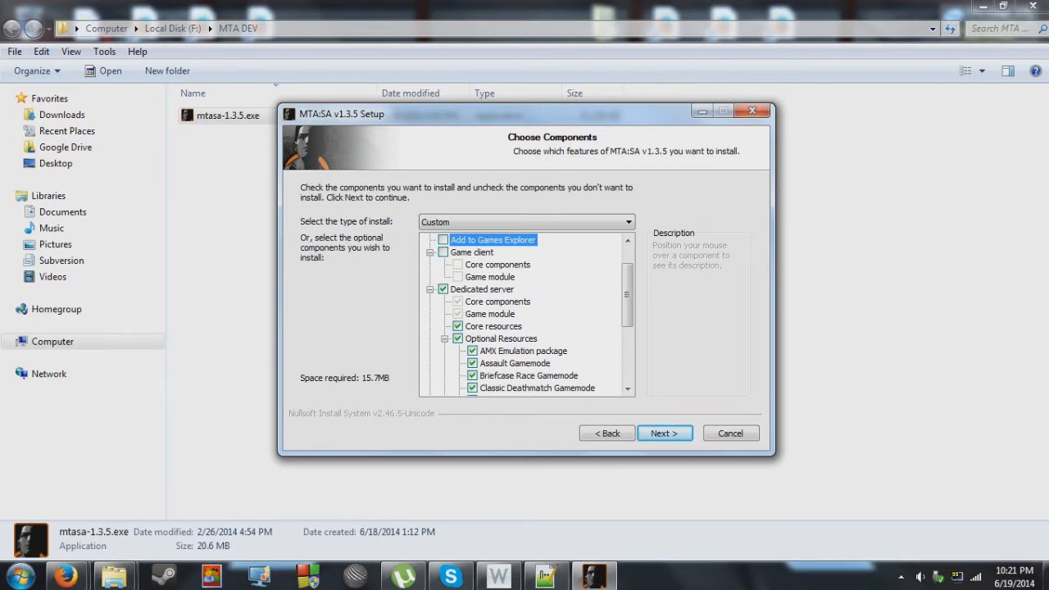
Untick optional gamemodes and shortcut extras, keep Core resources, and continue to install location.
{"action": "scroll", "scroll_direction": "down", "scroll_amount": 3}
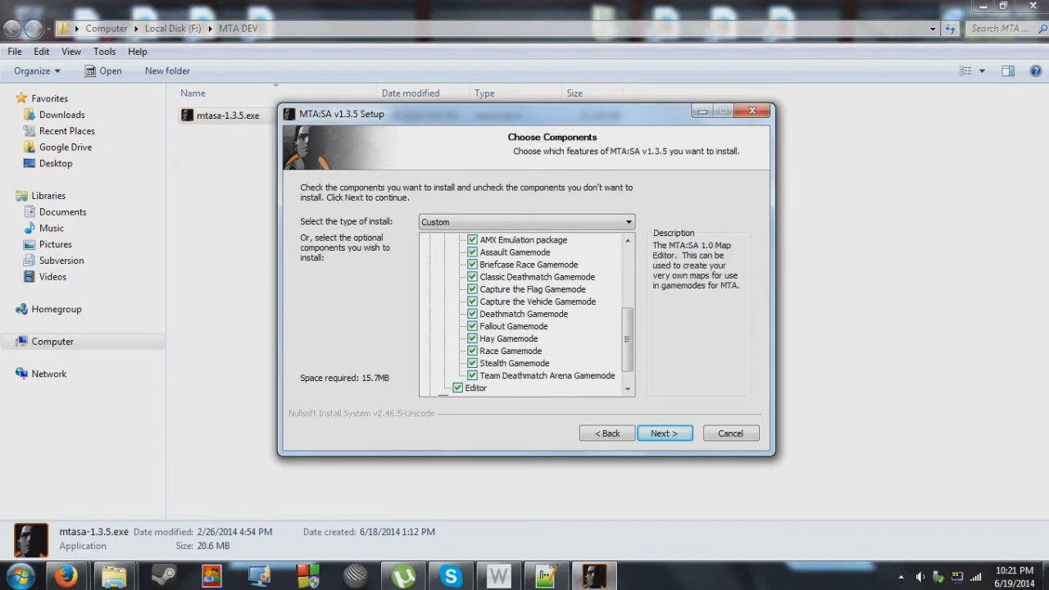
{"action": "left_click", "coordinate": [472, 364]}
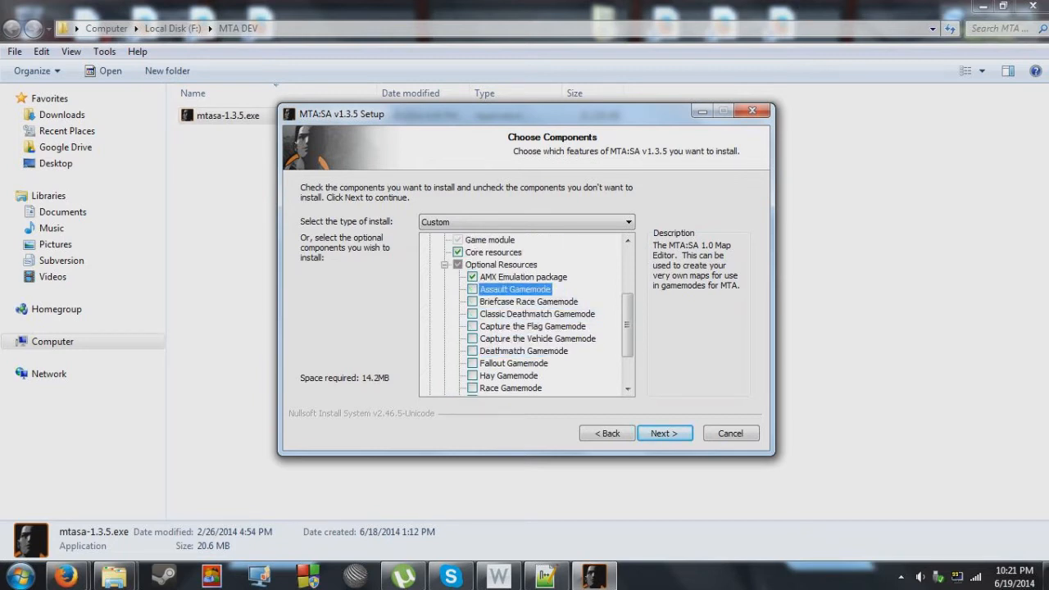
{"action": "left_click", "coordinate": [471, 276]}
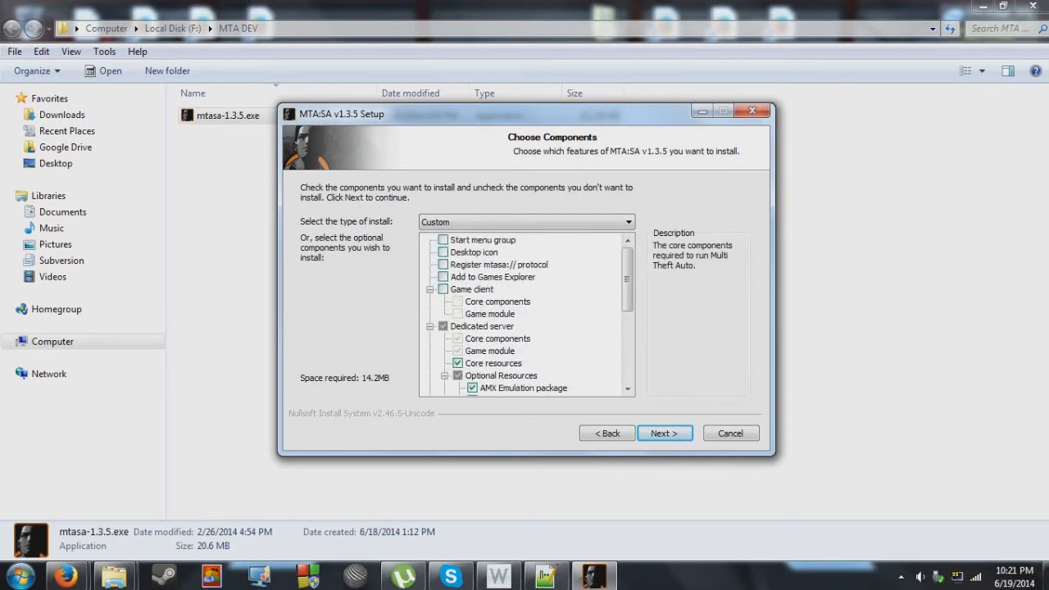
{"action": "mouse_move", "coordinate": [491, 276]}
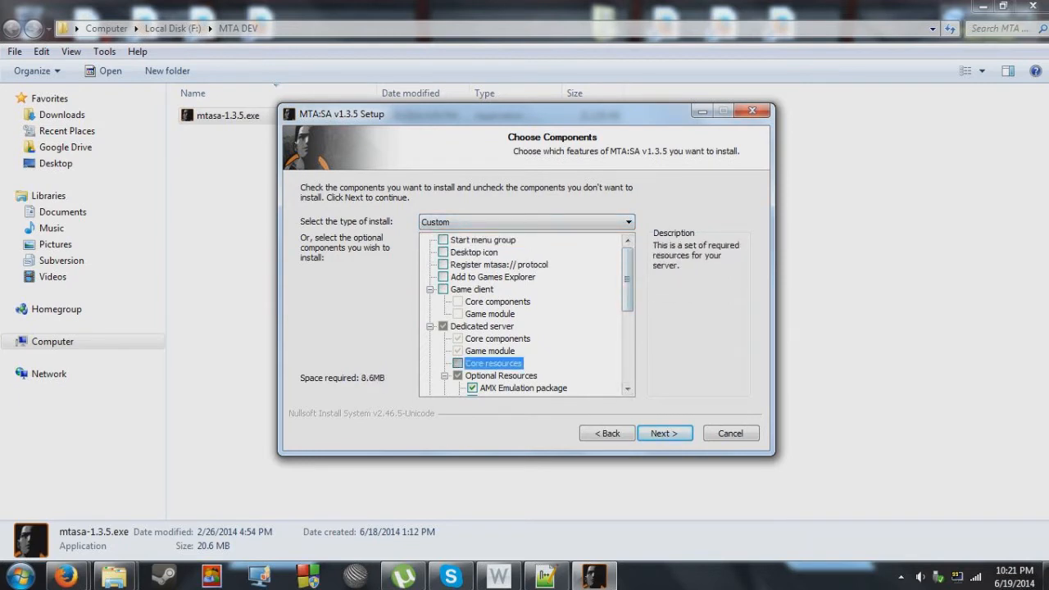
{"action": "left_click", "coordinate": [455, 364]}
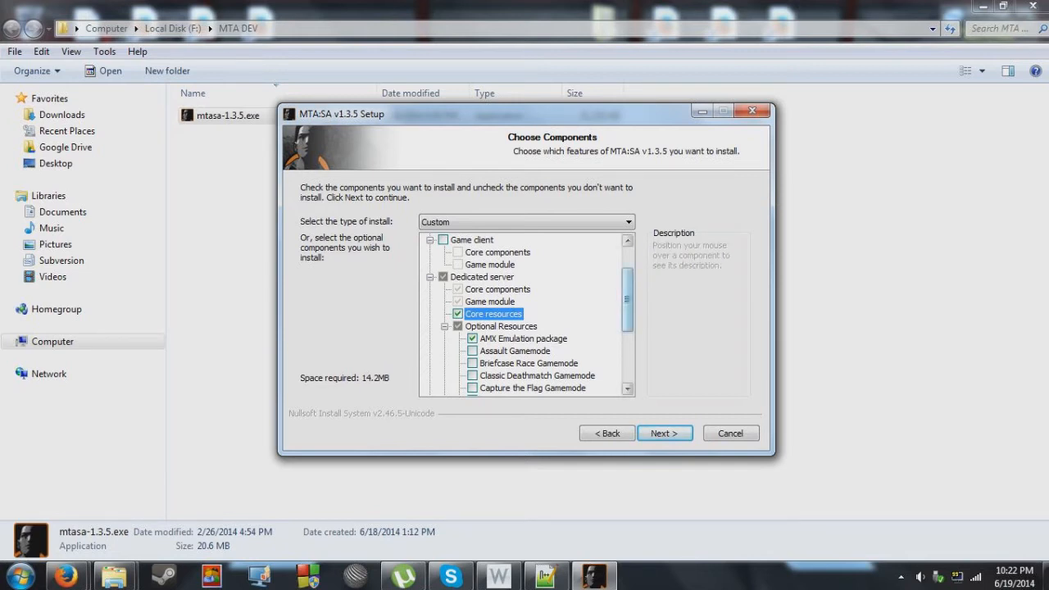
{"action": "left_click", "coordinate": [665, 433]}
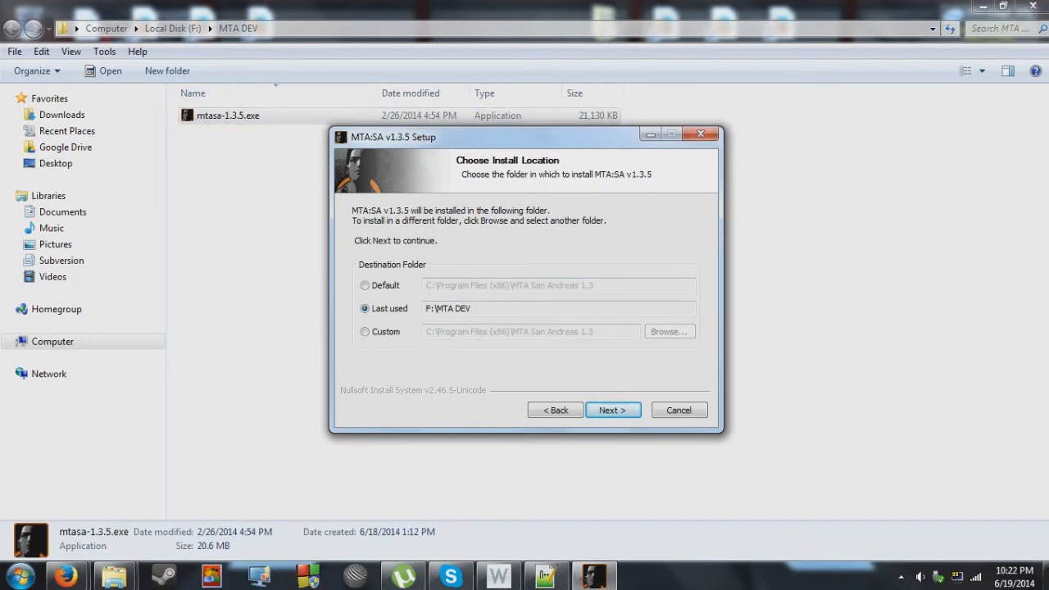
Install into the MTA DEV folder and finish without running MTA:SA.
{"action": "left_click", "coordinate": [613, 409]}
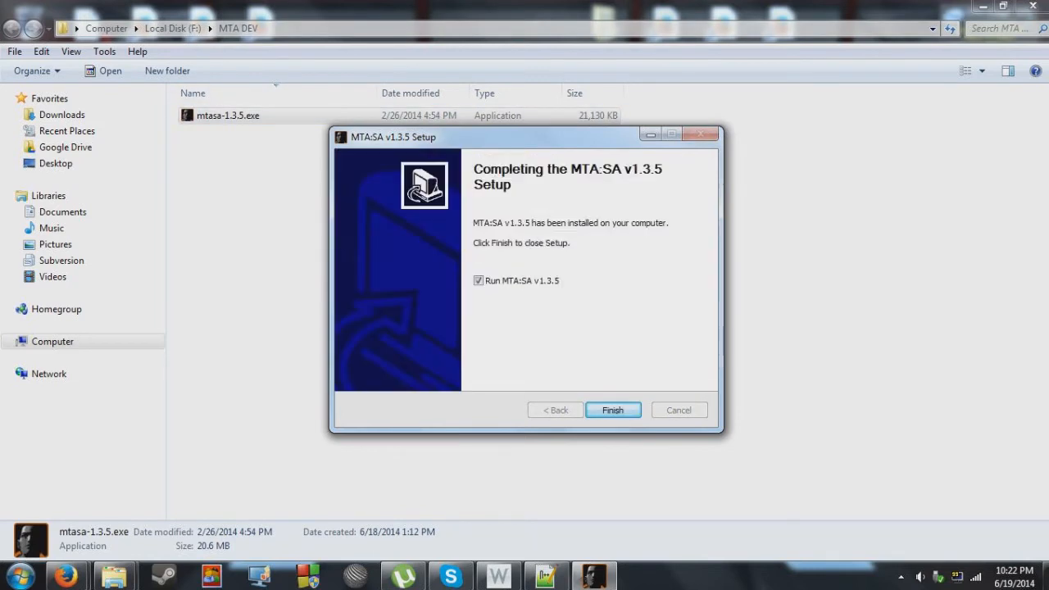
{"action": "left_click", "coordinate": [478, 280]}
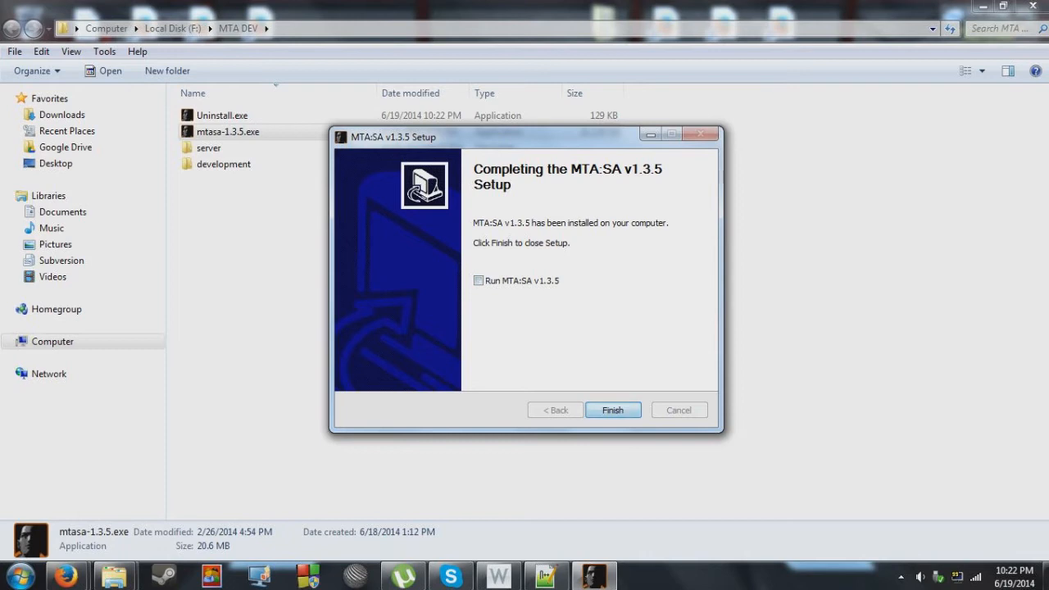
{"action": "left_click", "coordinate": [613, 409]}
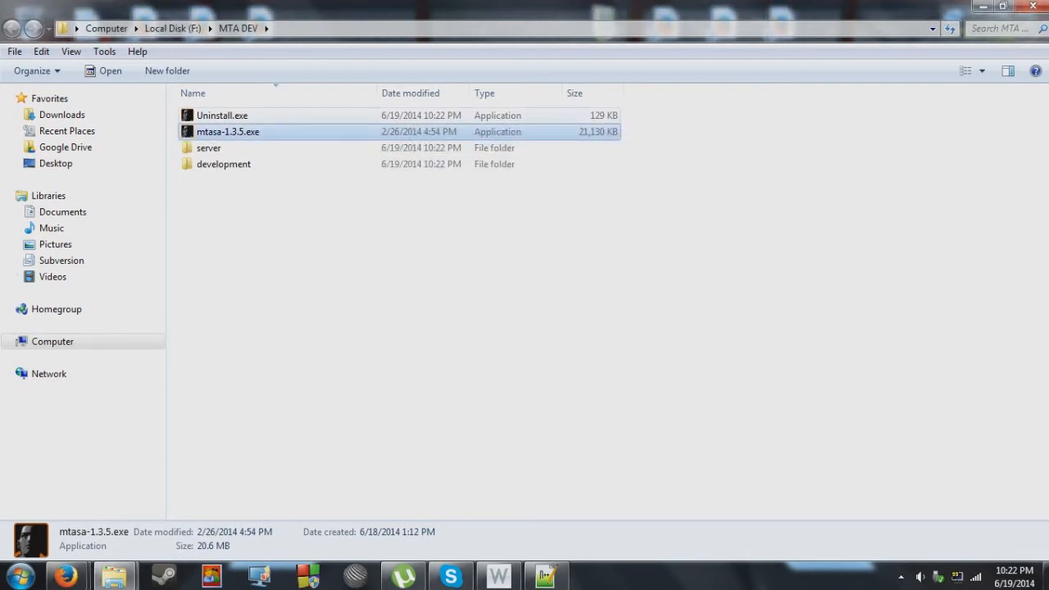
Open the new server folder and look over its DLLs and mods folder.
{"action": "left_click", "coordinate": [223, 115]}
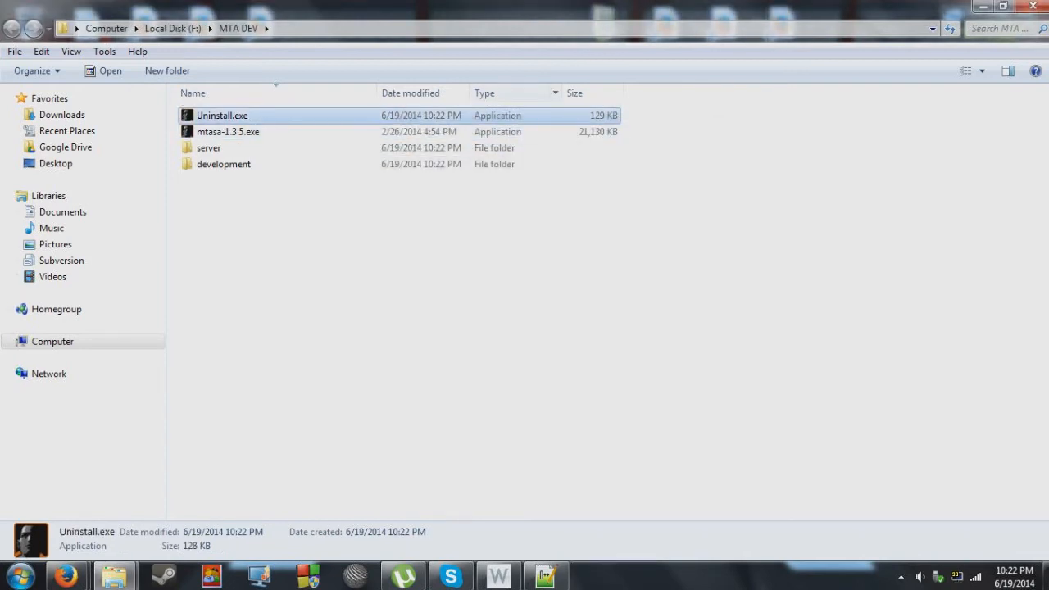
{"action": "double_click", "coordinate": [223, 163]}
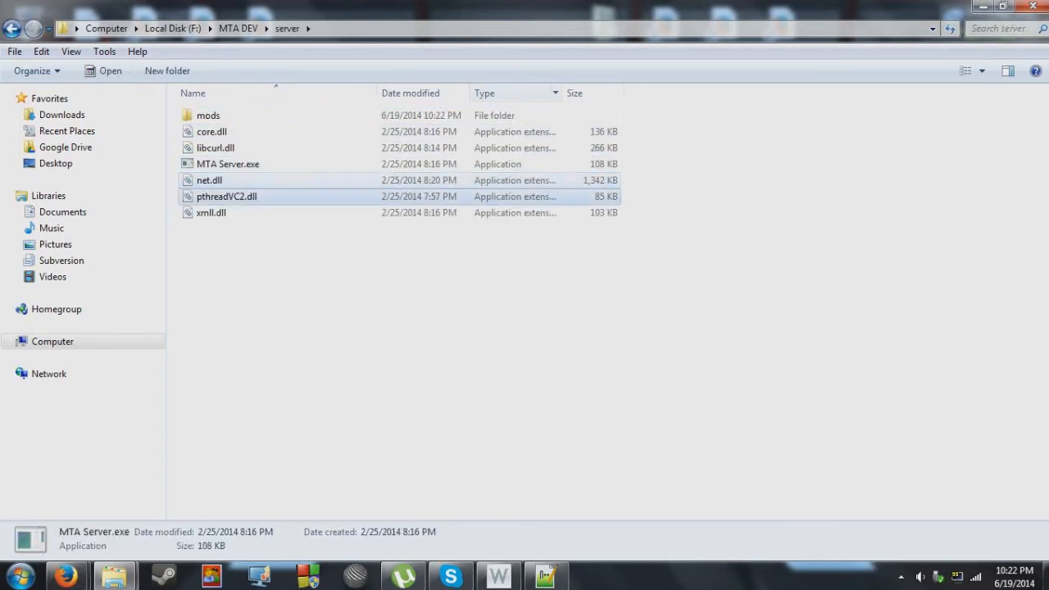
{"action": "left_click", "coordinate": [216, 148]}
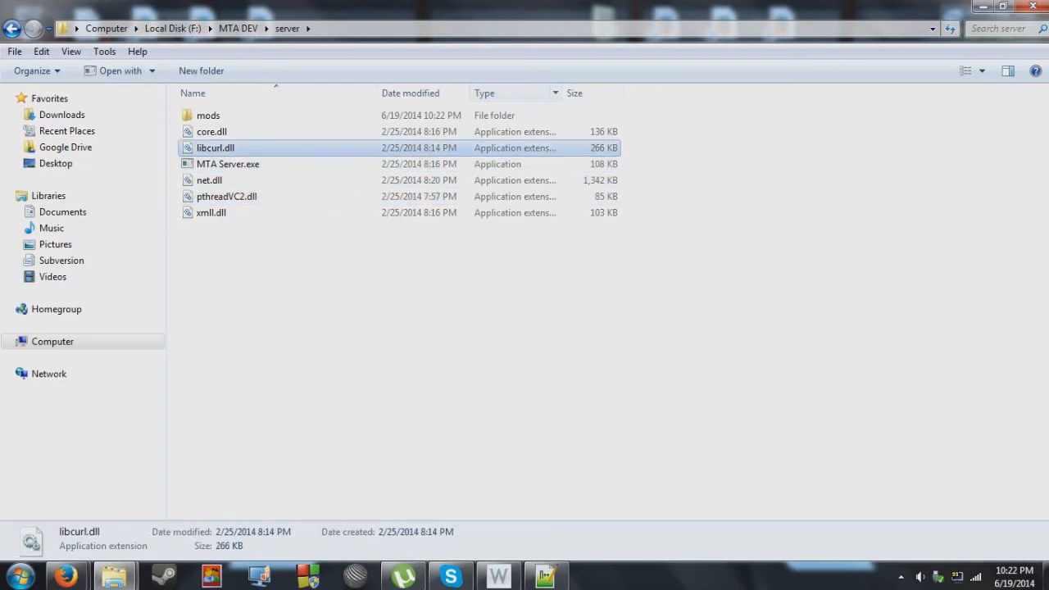
{"action": "left_click", "coordinate": [211, 132]}
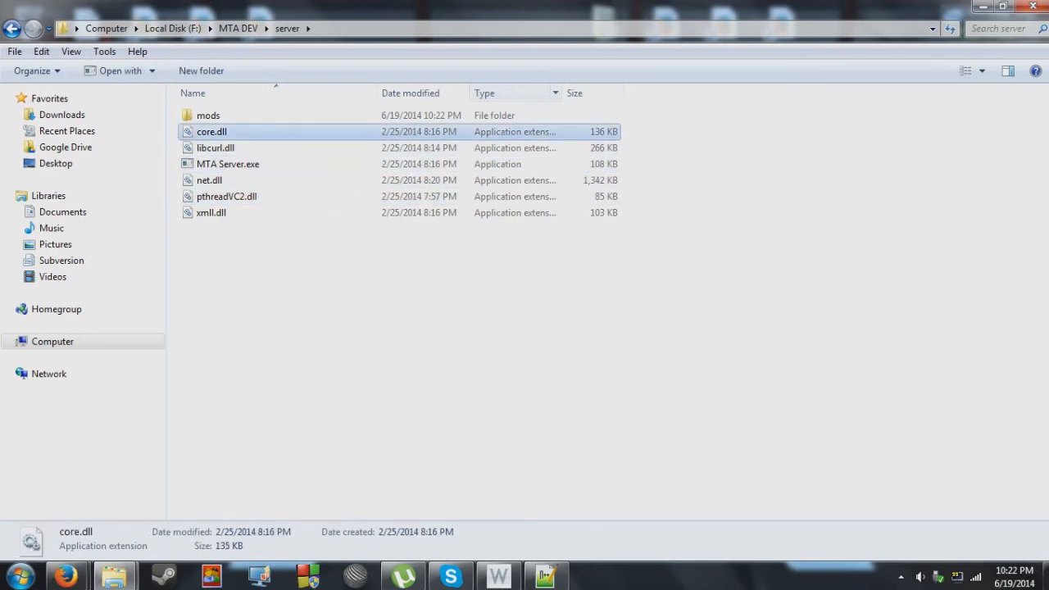
{"action": "left_click", "coordinate": [208, 114]}
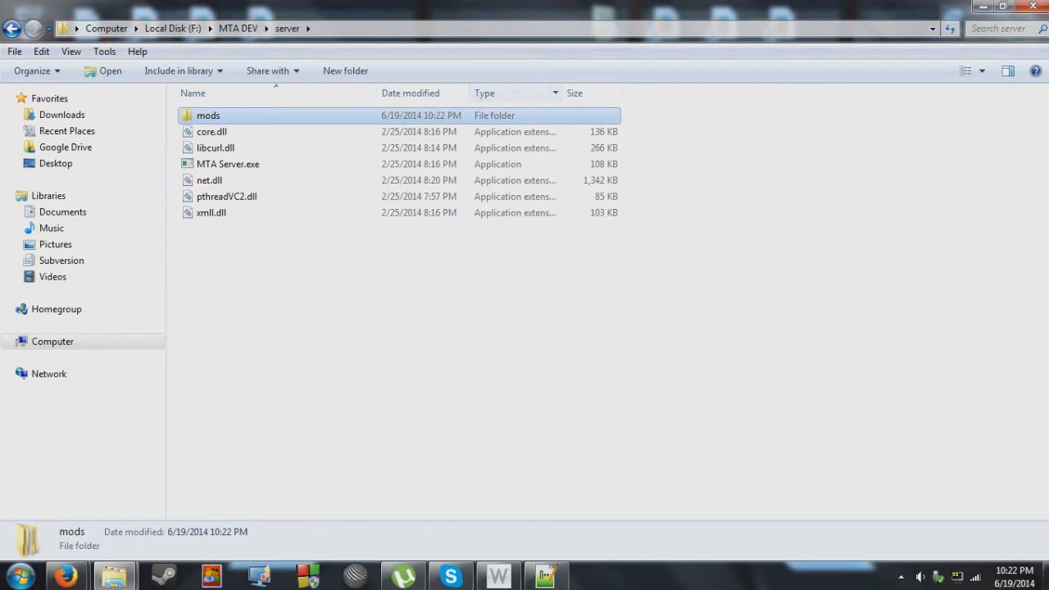
{"action": "mouse_move", "coordinate": [208, 115]}
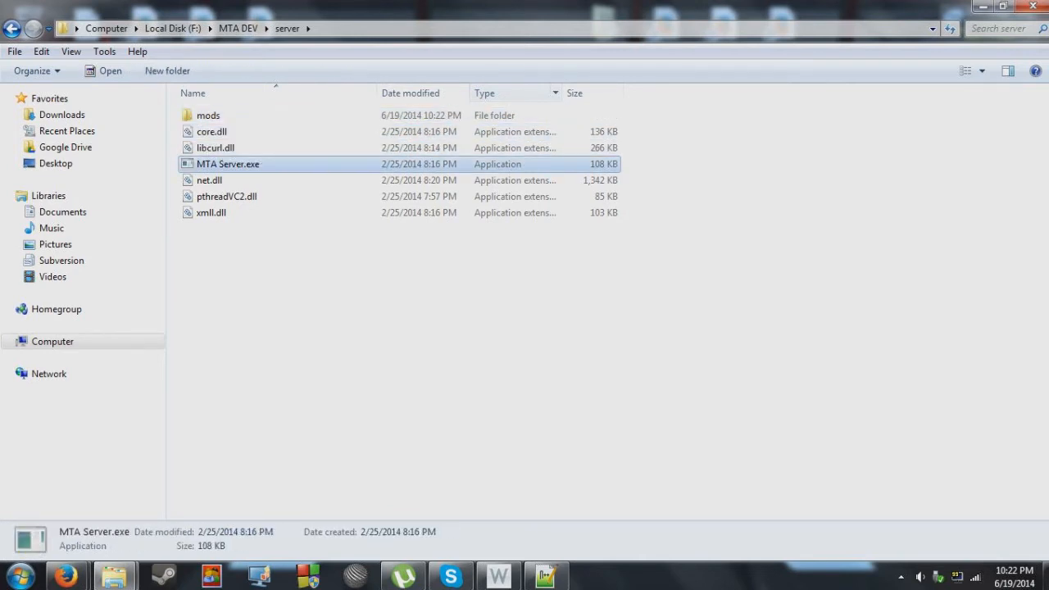
Run MTA Server.exe once to generate files, close it, and select acl.xml.
{"action": "double_click", "coordinate": [228, 163]}
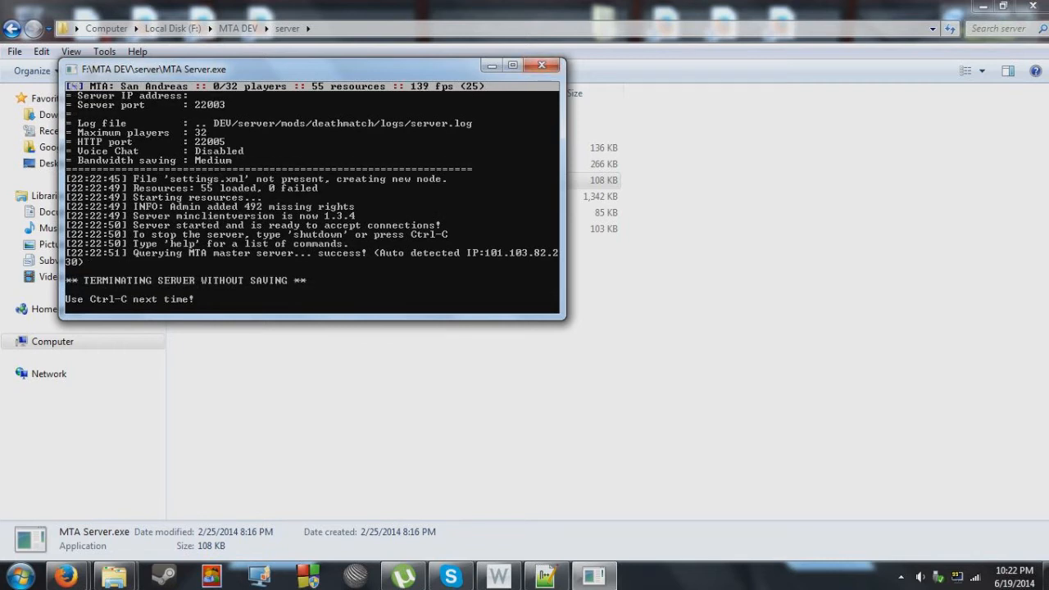
{"action": "left_click", "coordinate": [540, 64]}
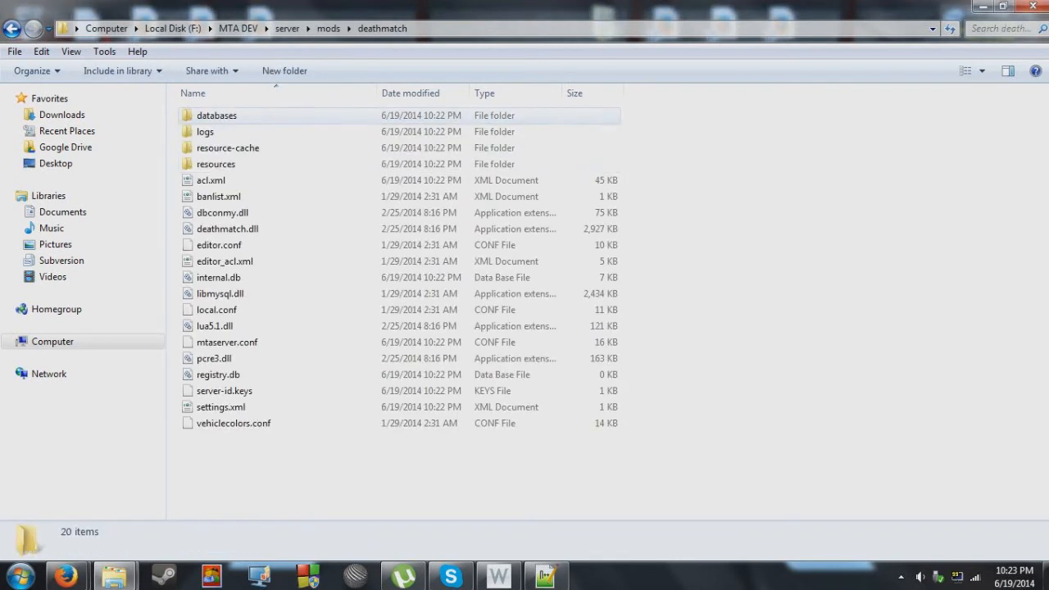
{"action": "left_click", "coordinate": [210, 179]}
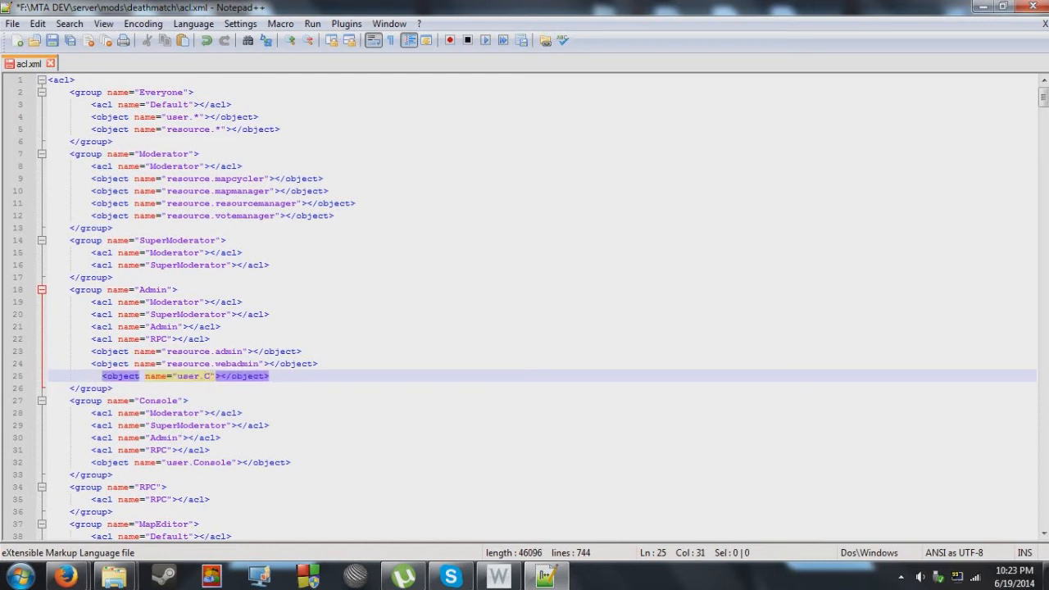
Enter the new account name as a user in the Admin group of acl.xml.
{"action": "type", "text": "tton"}
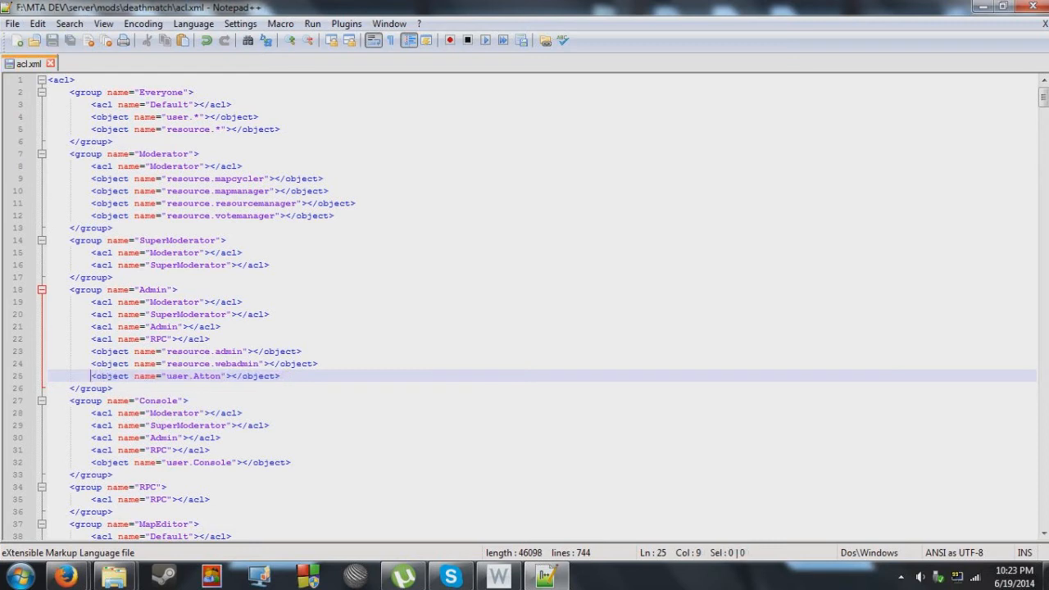
{"action": "left_click", "coordinate": [205, 363]}
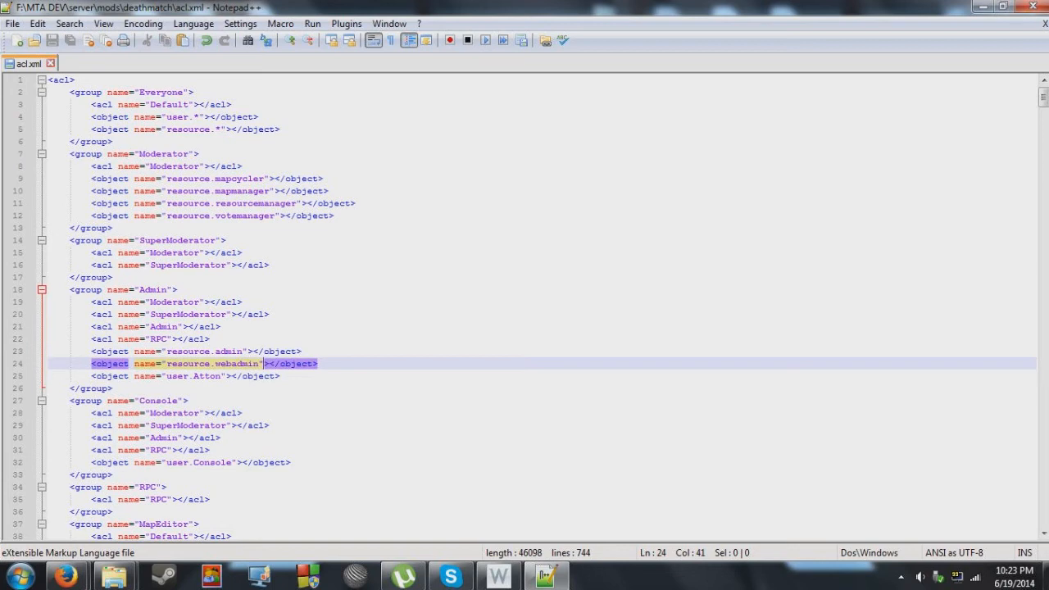
{"action": "mouse_move", "coordinate": [29, 62]}
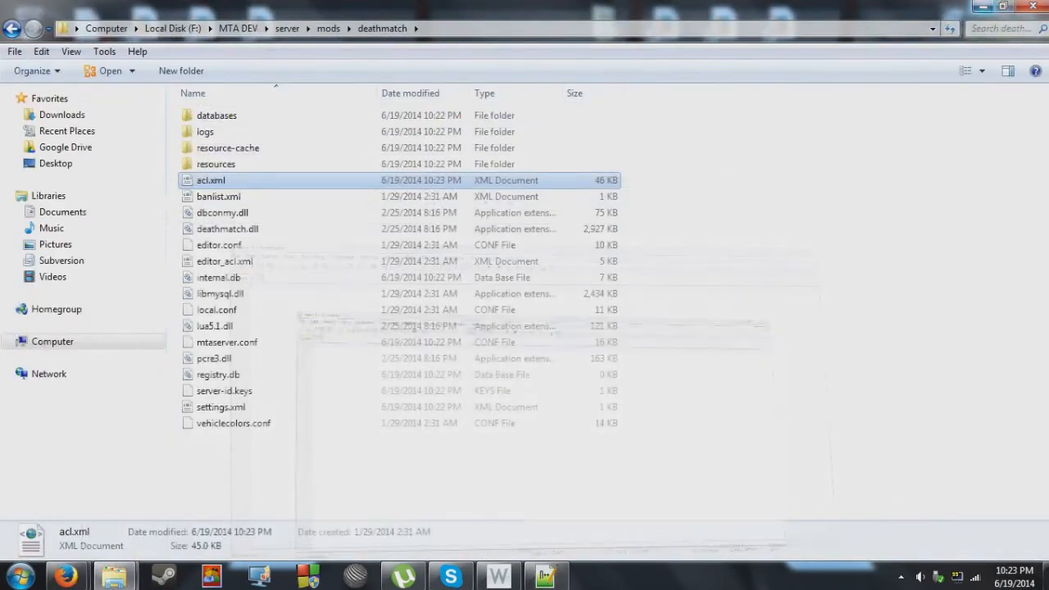
Set <disableac> to 2,3 in mtaserver.conf and save it.
{"action": "left_click", "coordinate": [226, 343]}
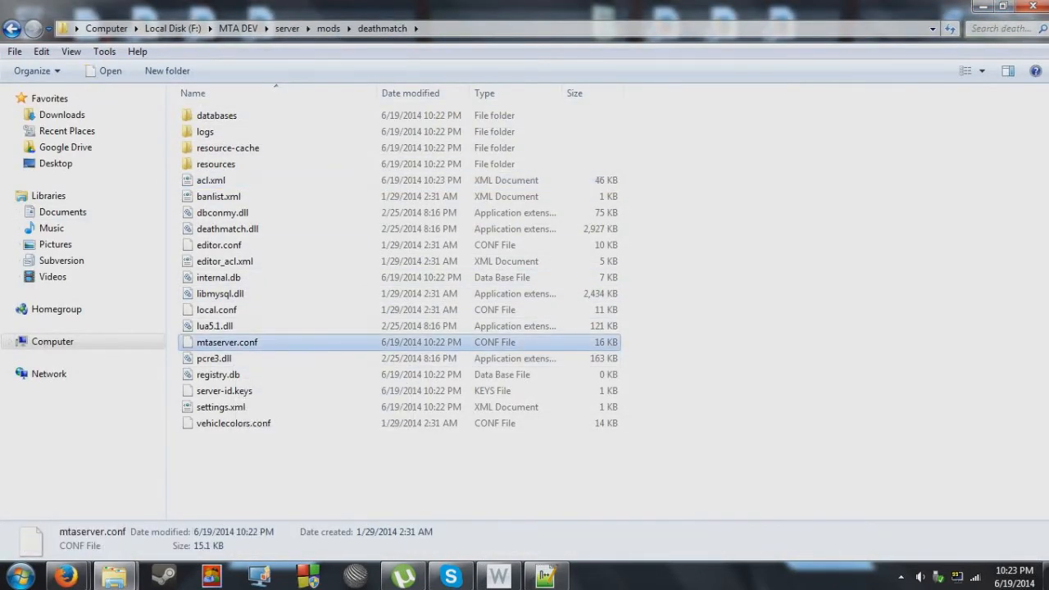
{"action": "double_click", "coordinate": [226, 343]}
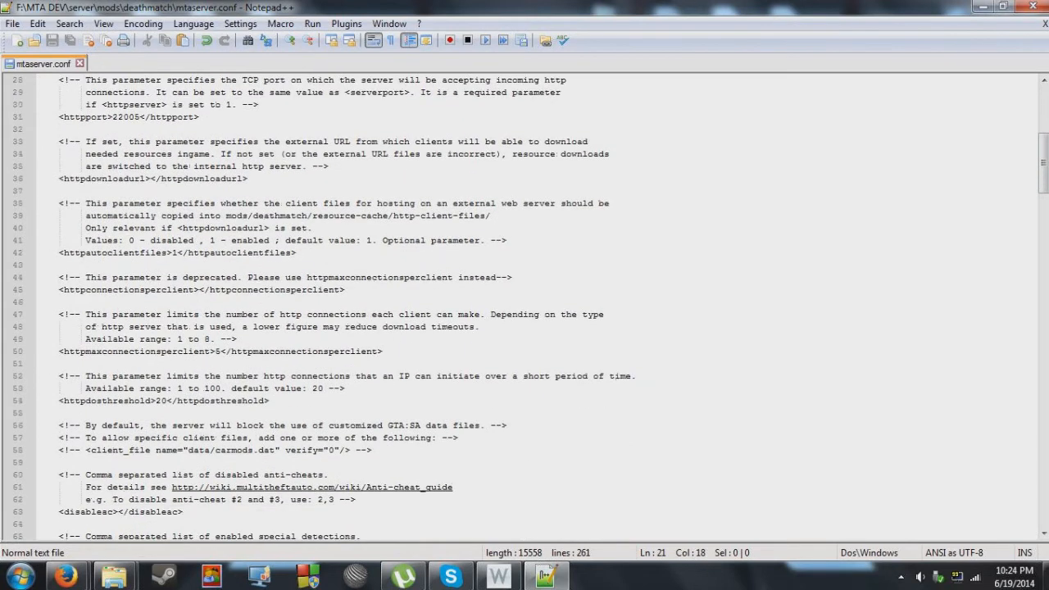
{"action": "scroll", "scroll_direction": "down", "scroll_amount": 3}
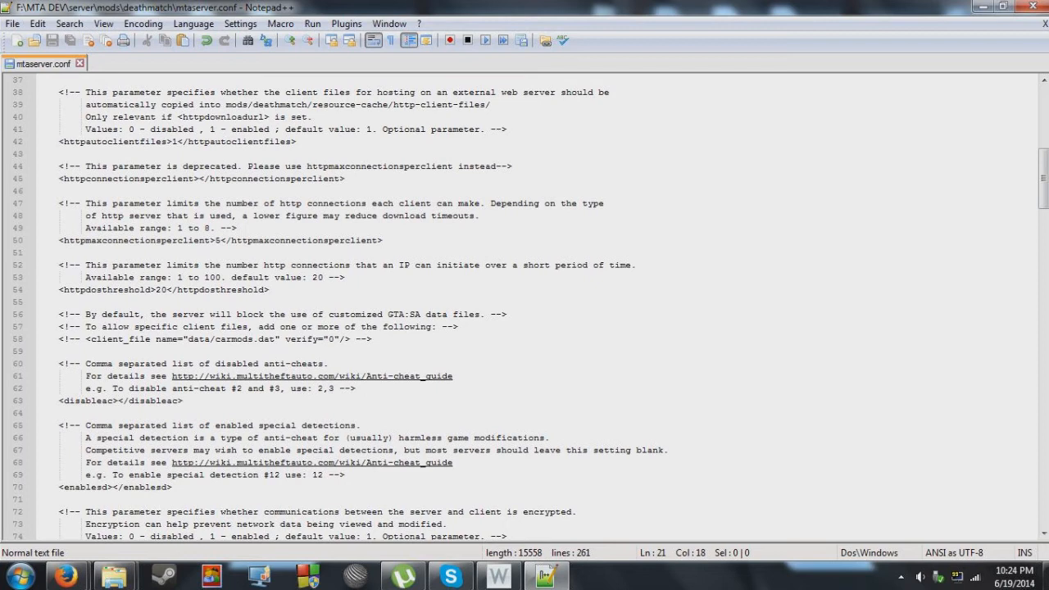
{"action": "scroll", "scroll_direction": "down", "scroll_amount": 3}
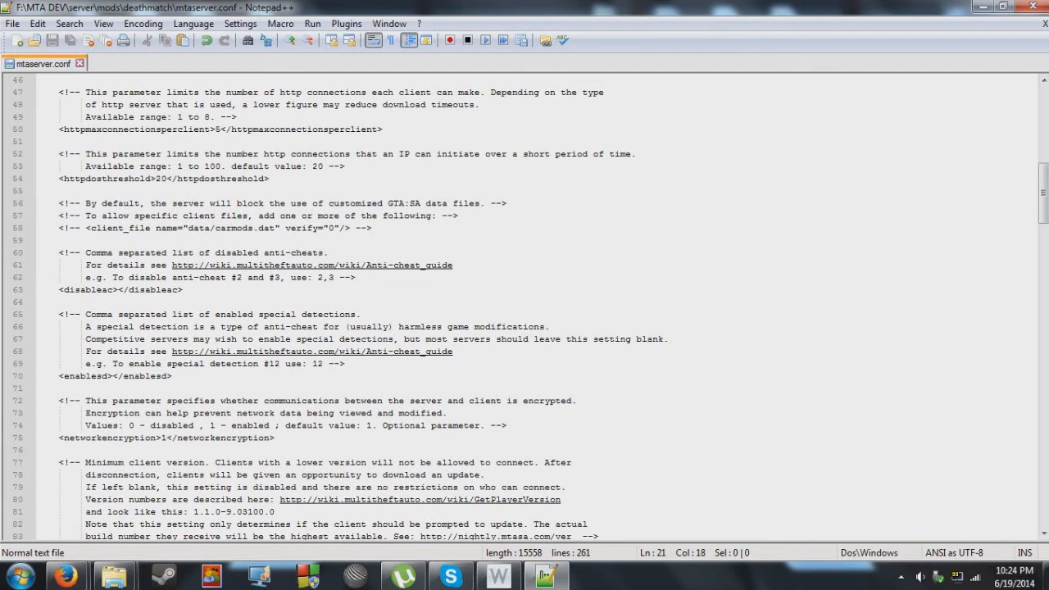
{"action": "type", "text": "2,3"}
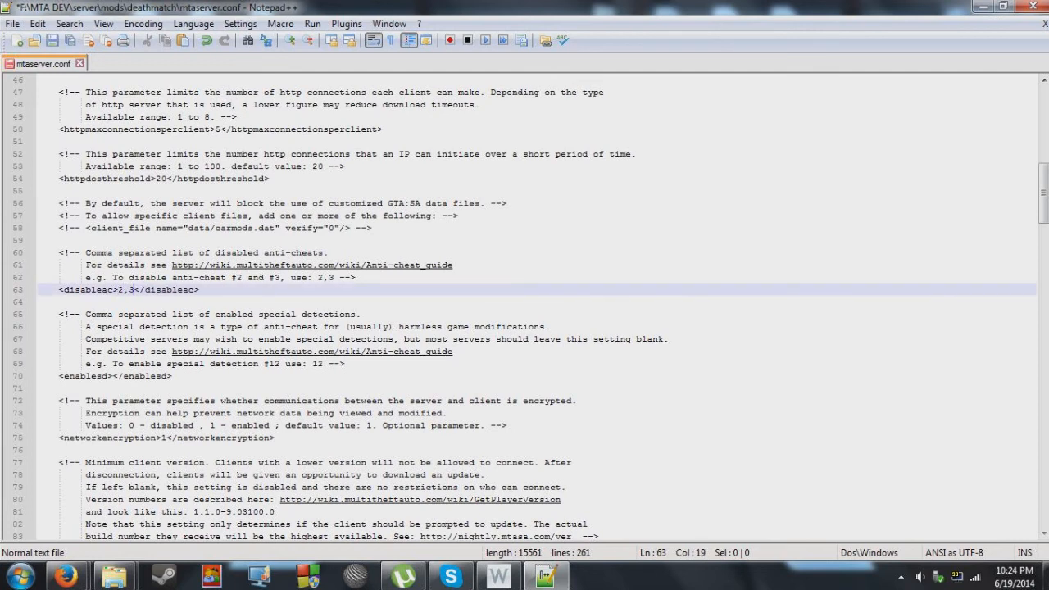
{"action": "key", "text": "Ctrl+s"}
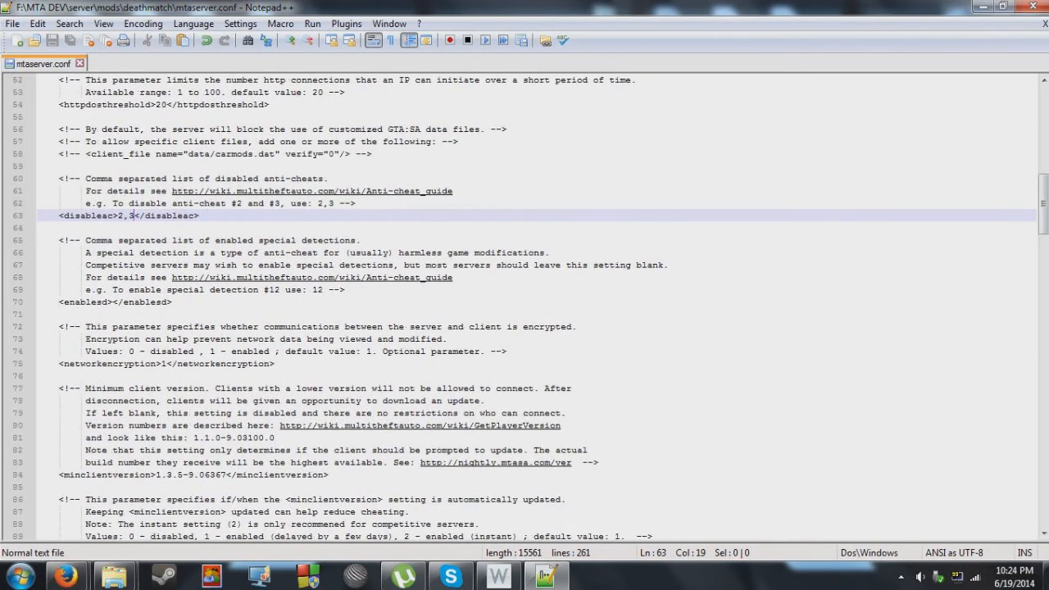
Review the remaining mtaserver.conf settings and close the file.
{"action": "scroll", "scroll_direction": "down", "scroll_amount": 3}
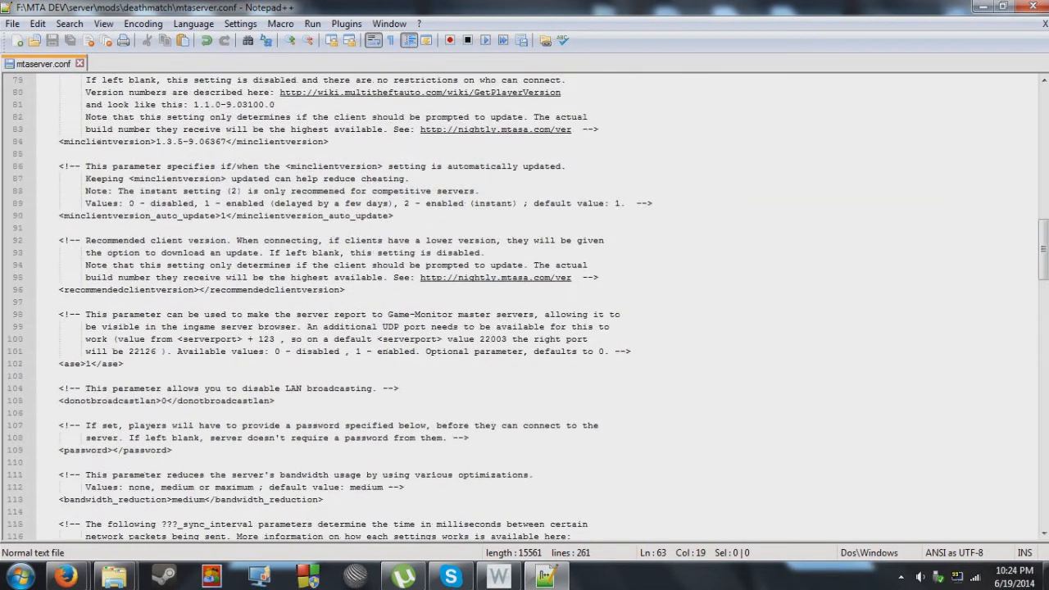
{"action": "scroll", "scroll_direction": "down", "scroll_amount": 3}
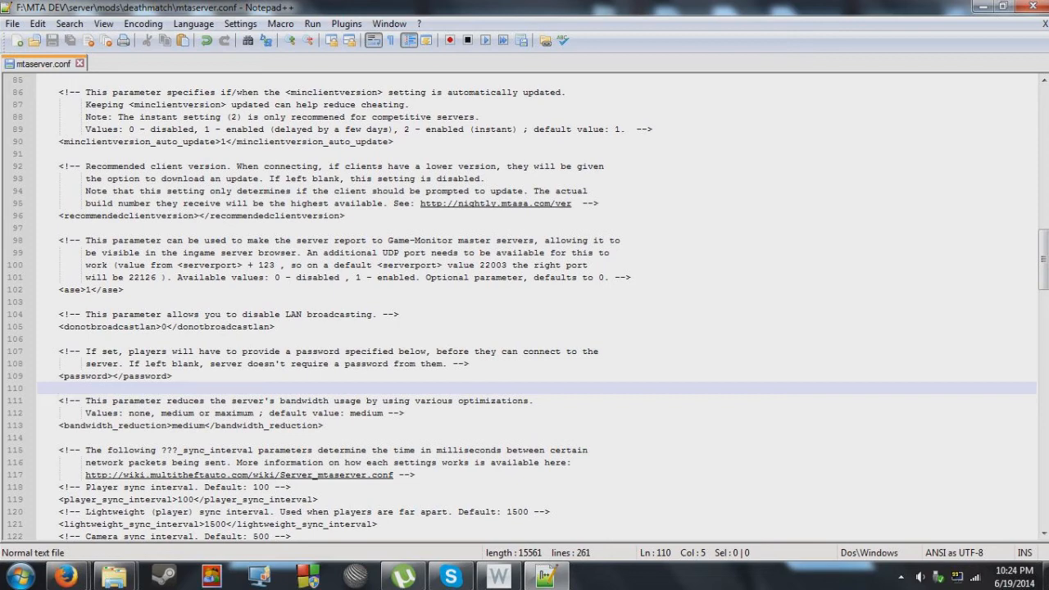
{"action": "scroll", "scroll_direction": "down", "scroll_amount": 3}
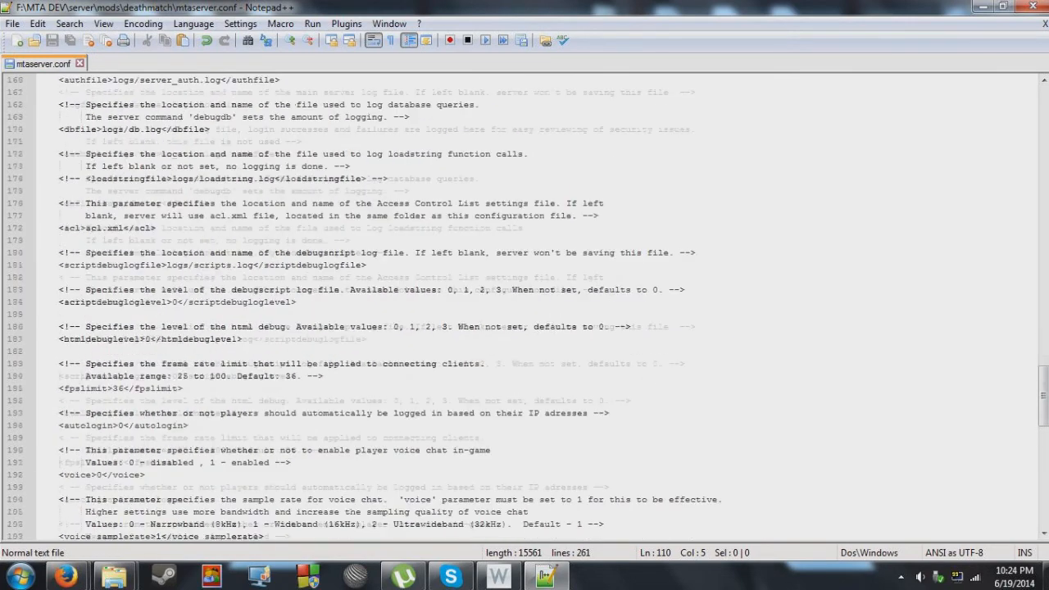
{"action": "scroll", "scroll_direction": "down", "scroll_amount": 3}
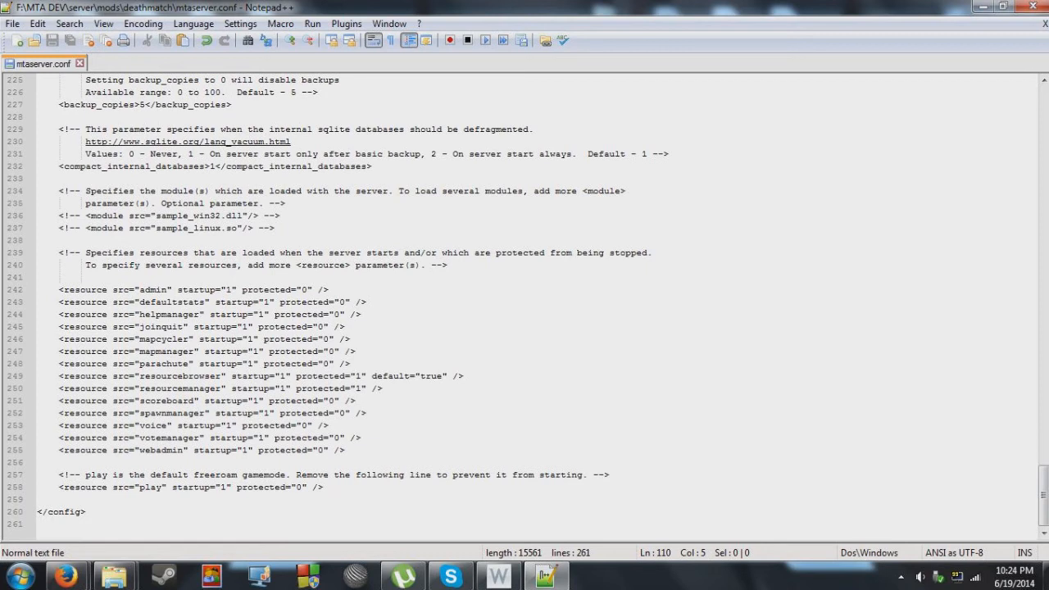
{"action": "left_click", "coordinate": [11, 45]}
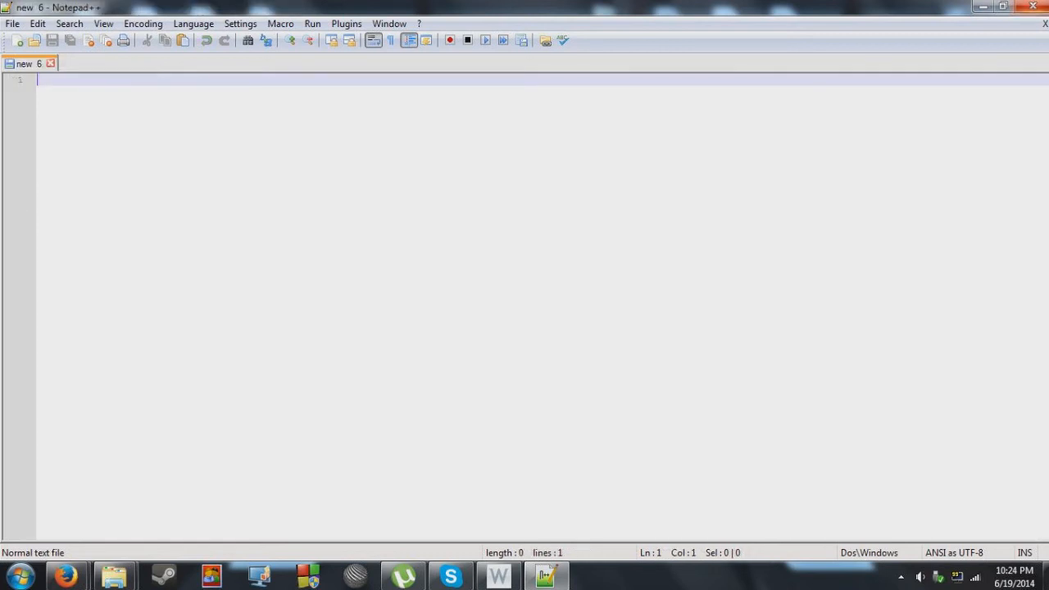
{"action": "left_click", "coordinate": [111, 573]}
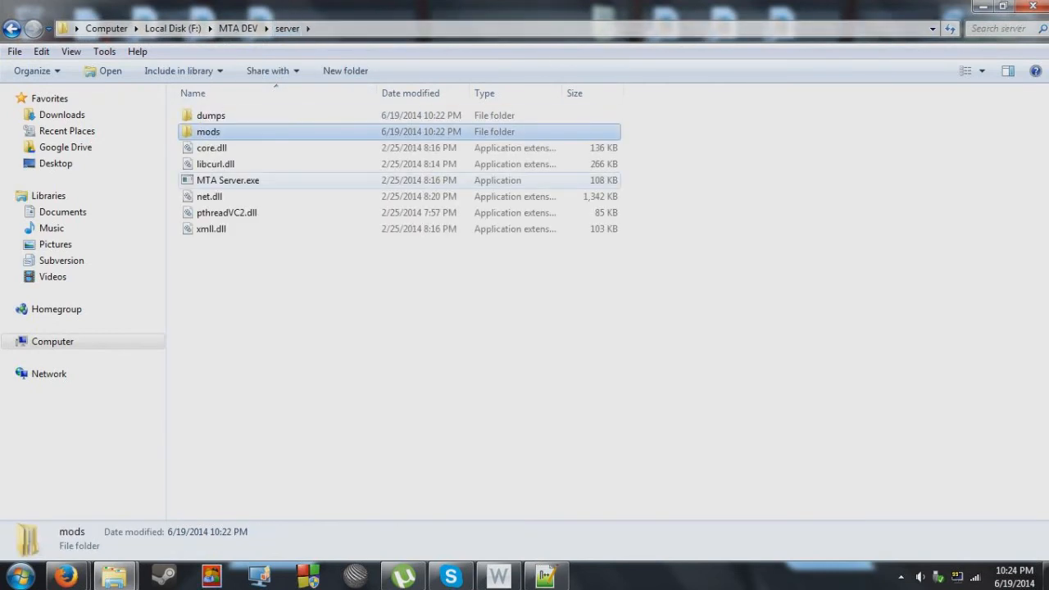
{"action": "double_click", "coordinate": [226, 180]}
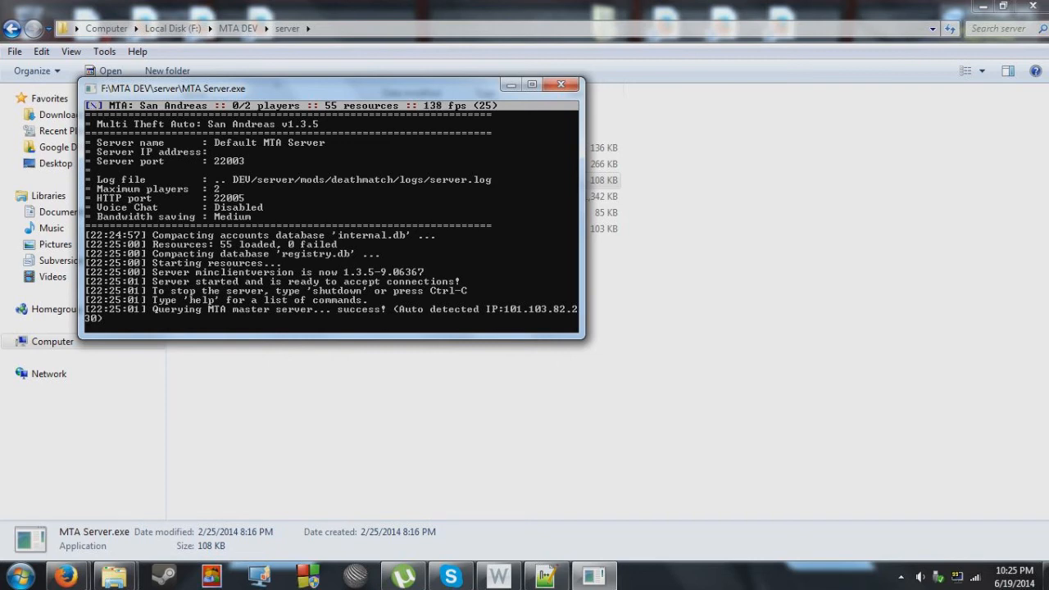
{"action": "type", "text": "addaccount A"}
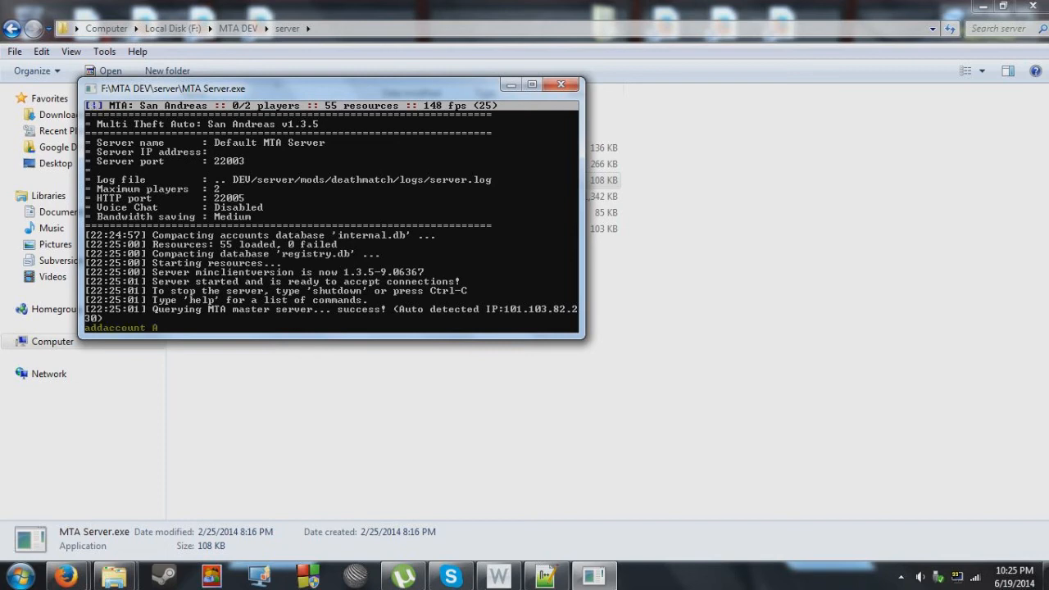
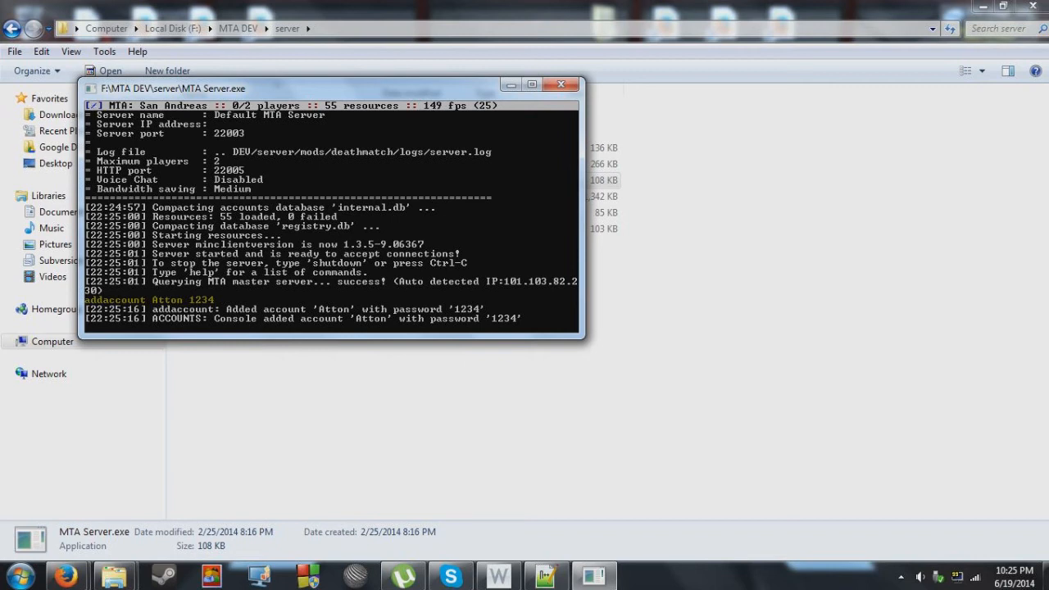
{"action": "left_click", "coordinate": [575, 84]}
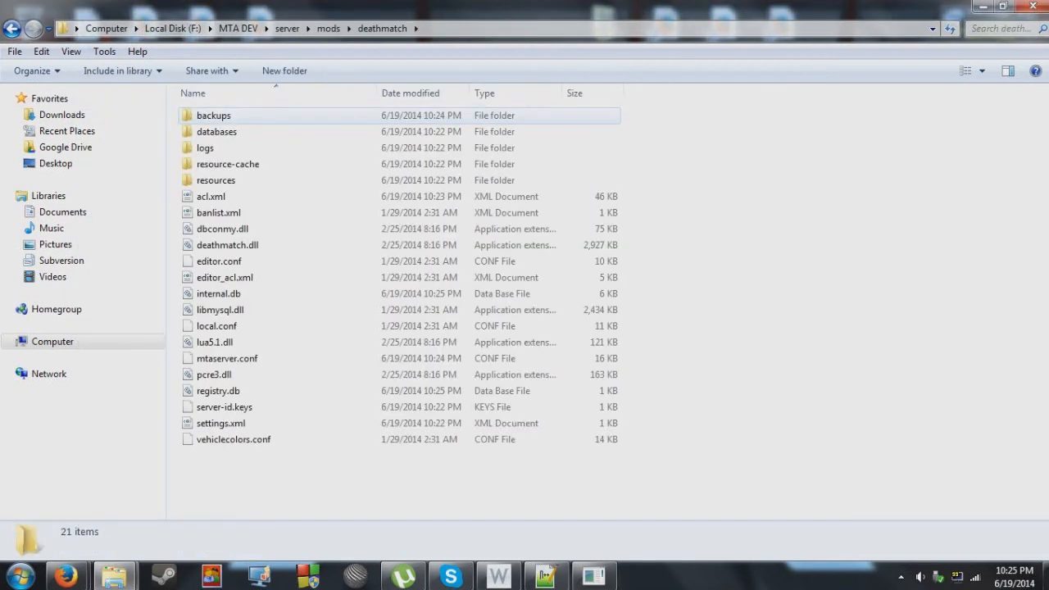
Open databases\global\registry.db in Notepad++ and scroll through its SQLite data.
{"action": "double_click", "coordinate": [216, 131]}
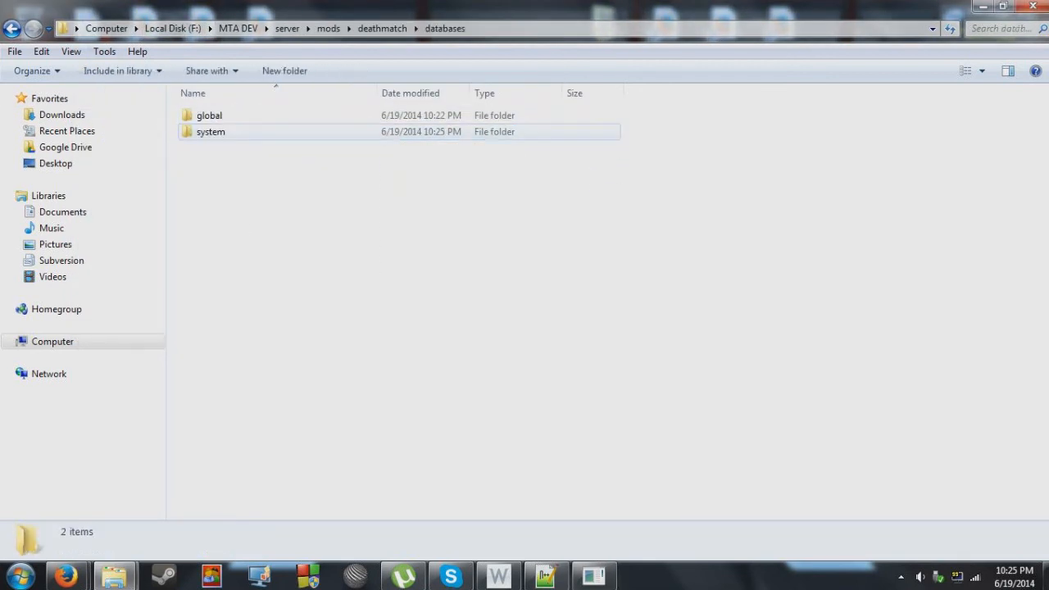
{"action": "double_click", "coordinate": [210, 115]}
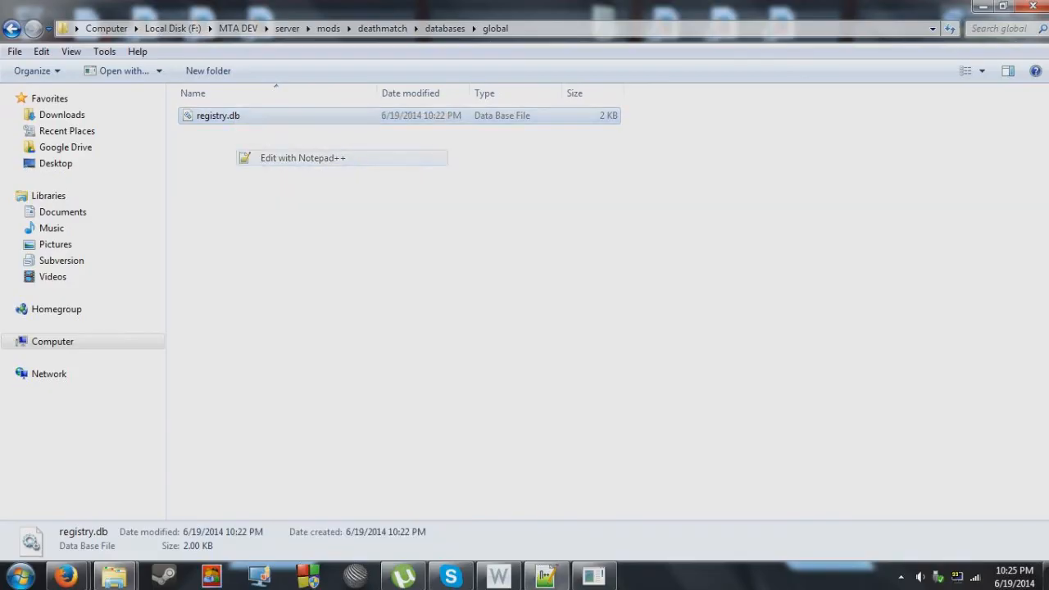
{"action": "left_click", "coordinate": [301, 158]}
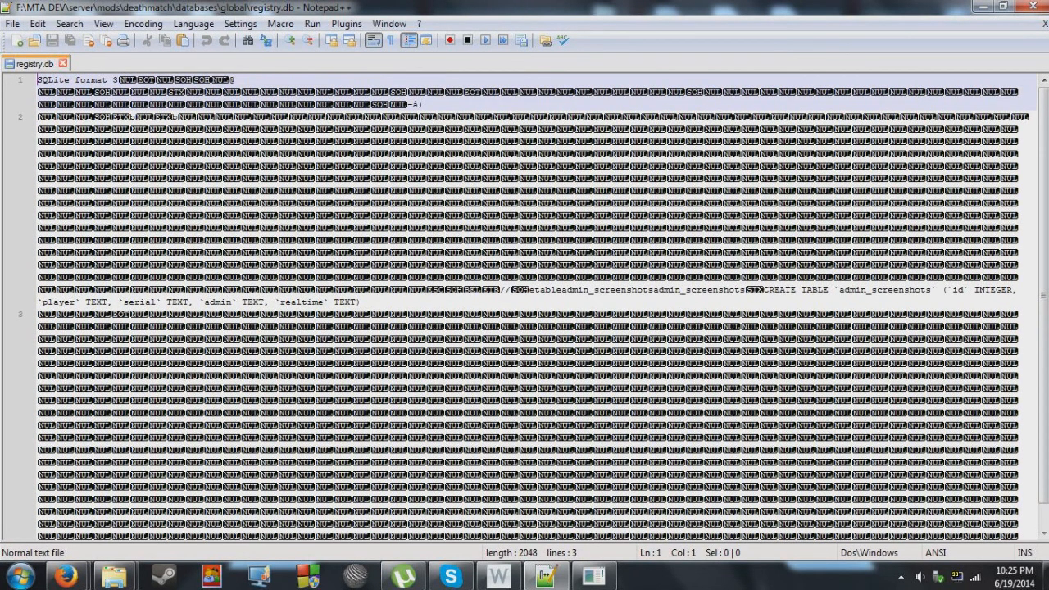
{"action": "scroll", "scroll_direction": "down", "scroll_amount": 3}
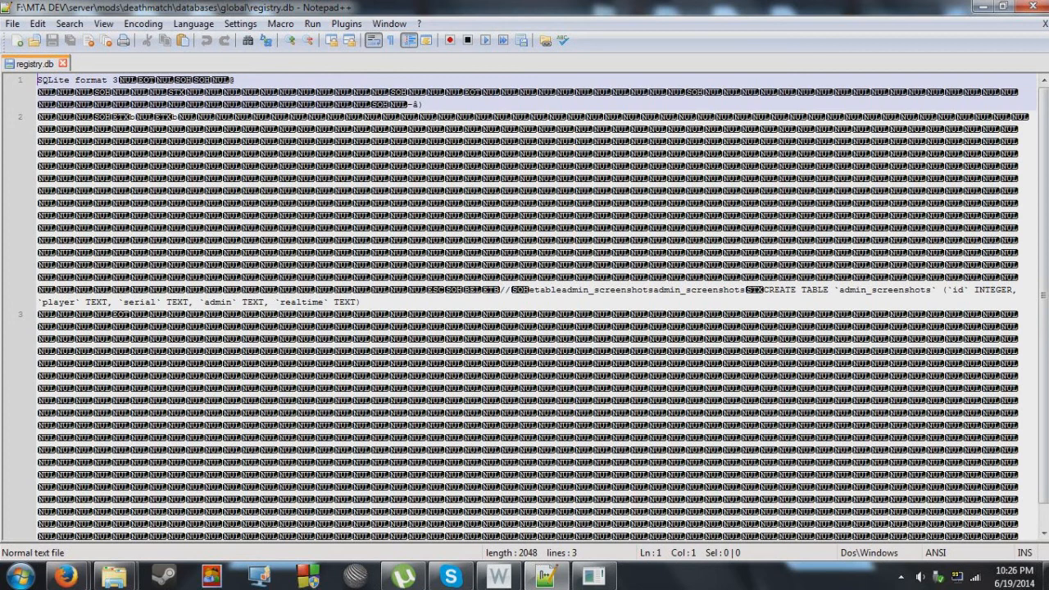
{"action": "scroll", "scroll_direction": "down", "scroll_amount": 3}
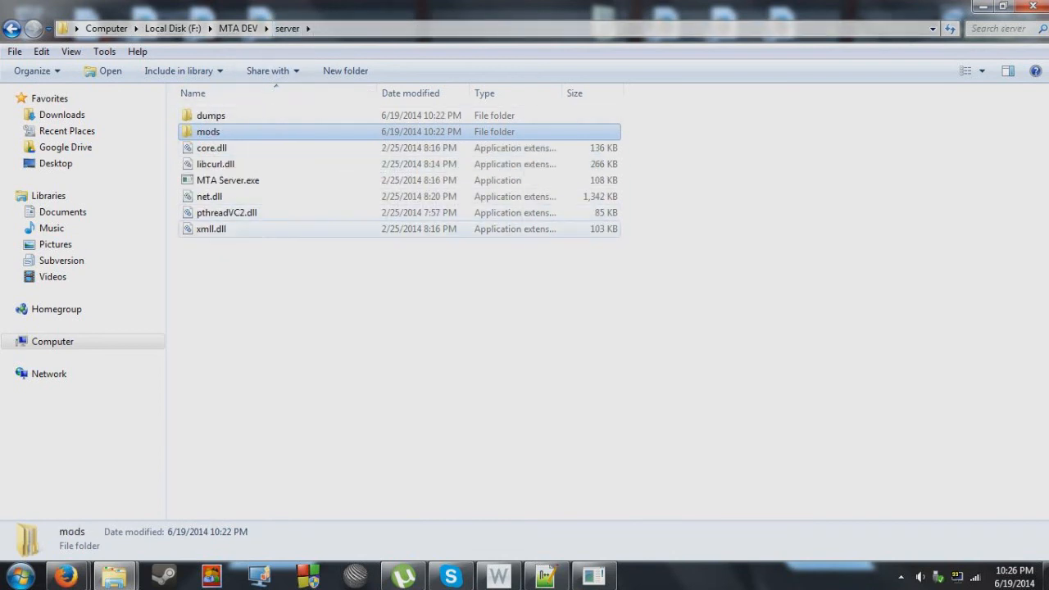
{"action": "mouse_move", "coordinate": [211, 230]}
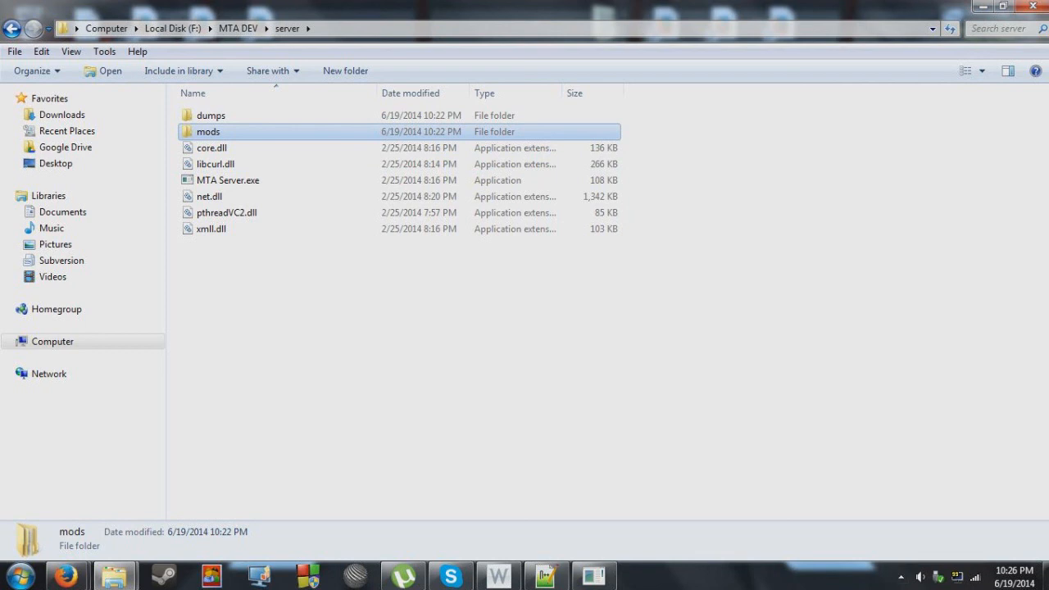
Navigate into mods\deathmatch to reach the resources folder.
{"action": "double_click", "coordinate": [207, 131]}
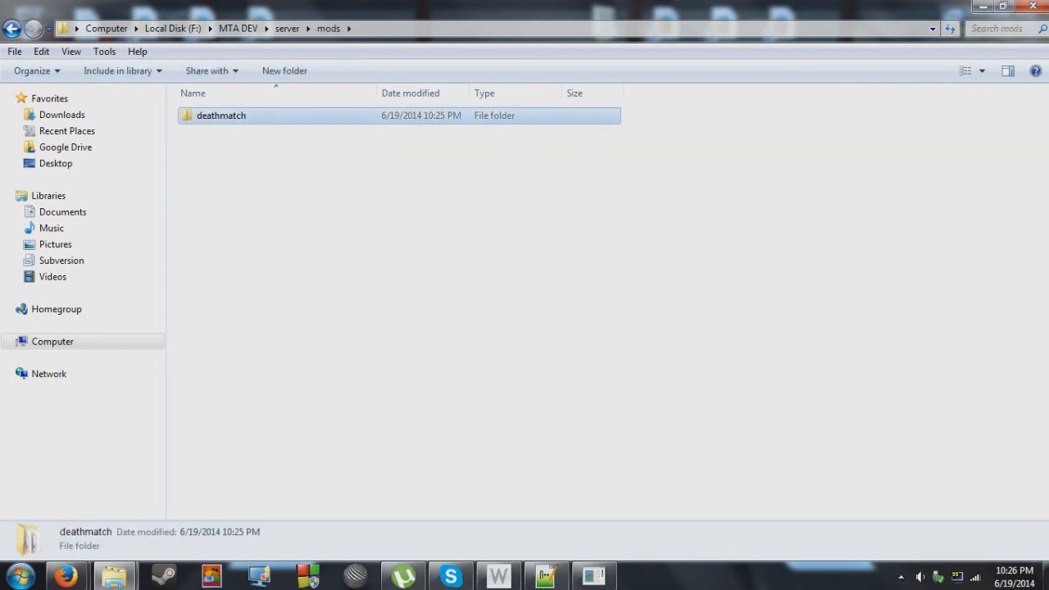
{"action": "double_click", "coordinate": [220, 115]}
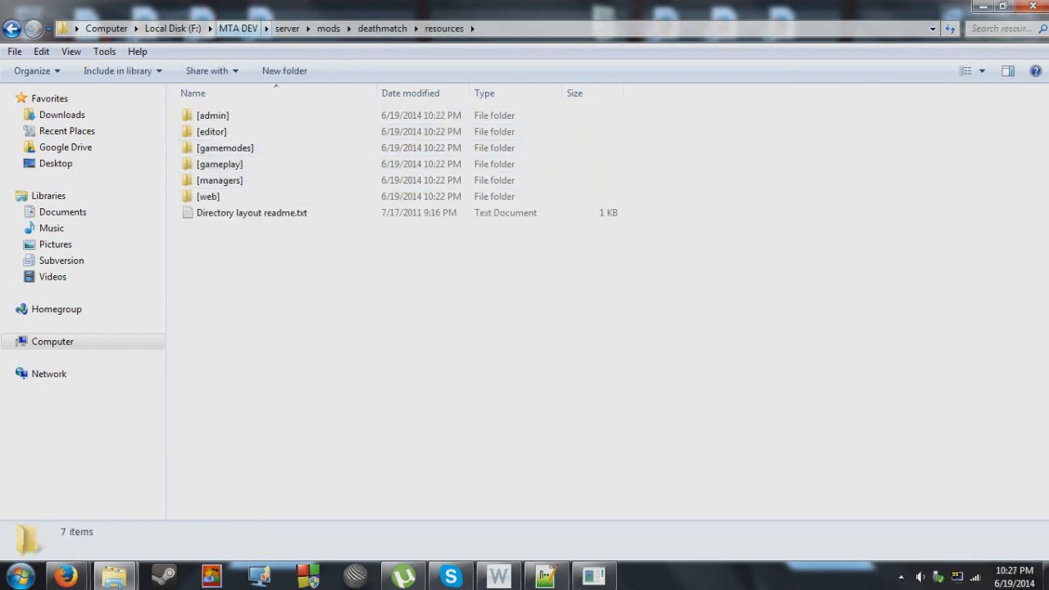